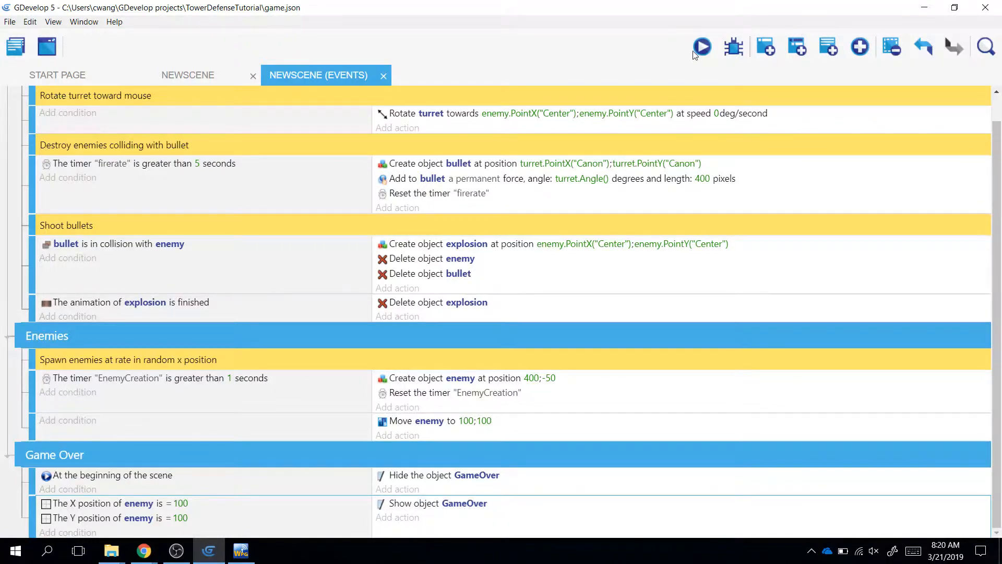
- Run a game preview, close it, and dismiss the X position condition unchanged
{"action": "left_click", "coordinate": [701, 46]}
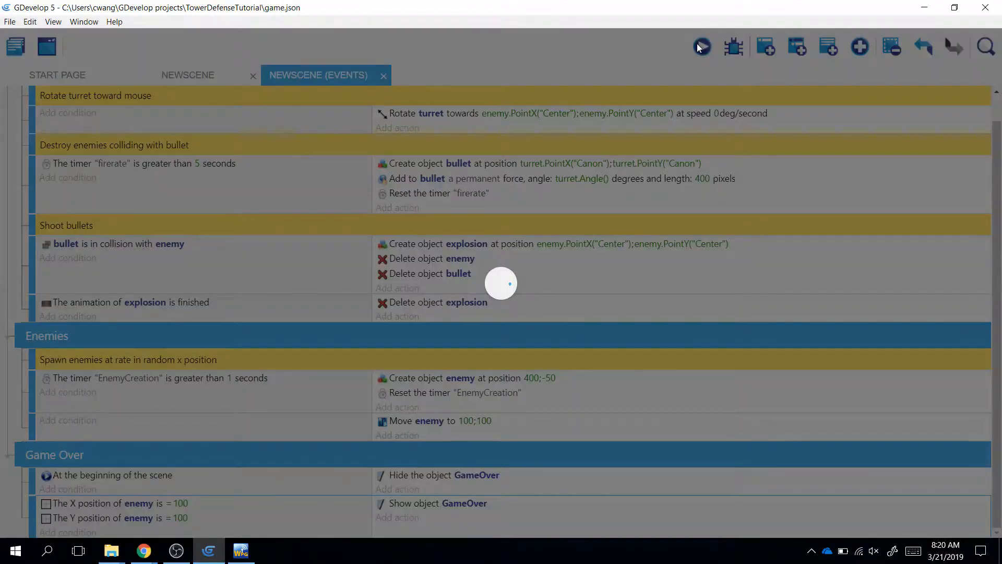
{"action": "left_click", "coordinate": [701, 46]}
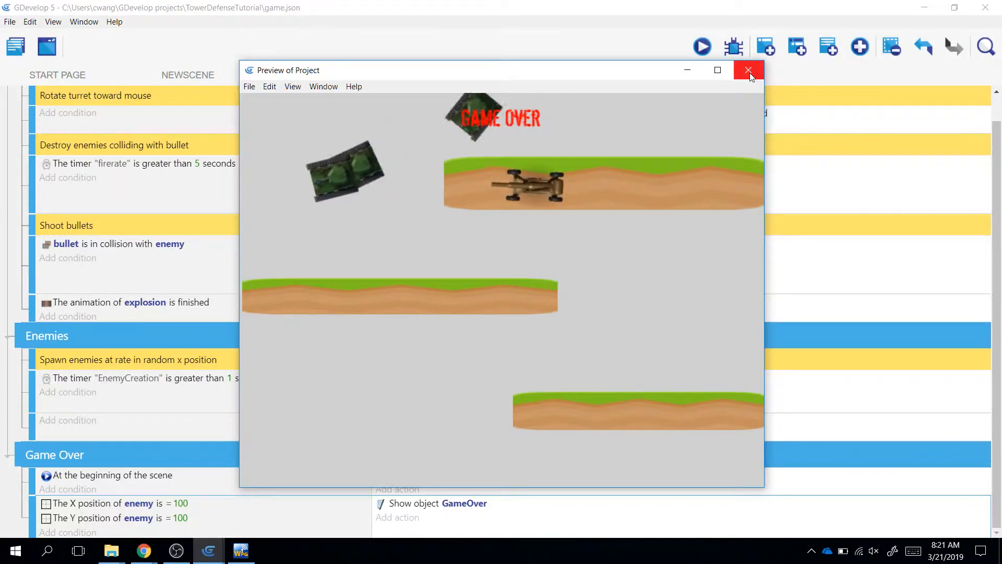
{"action": "left_click", "coordinate": [749, 69]}
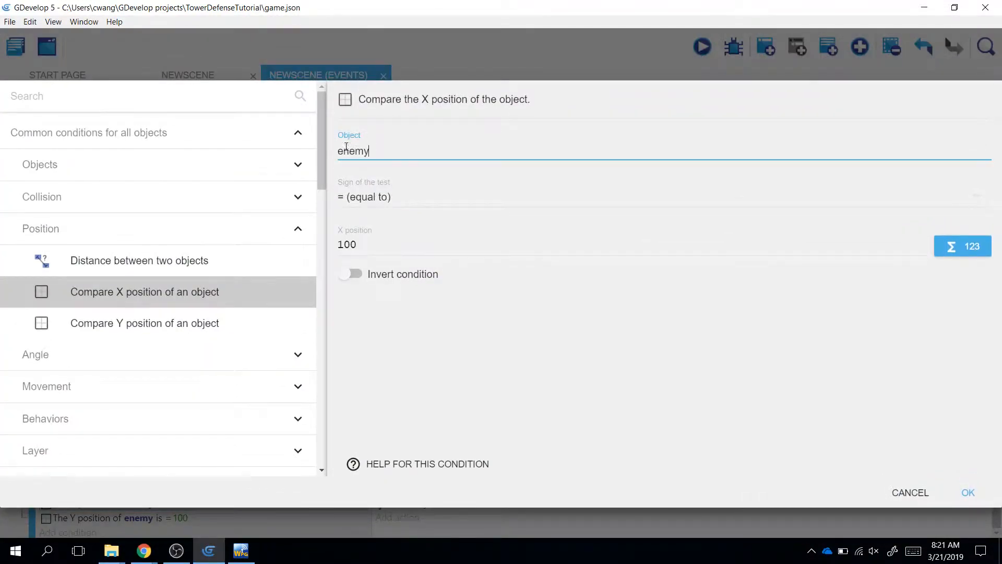
{"action": "left_click", "coordinate": [968, 493]}
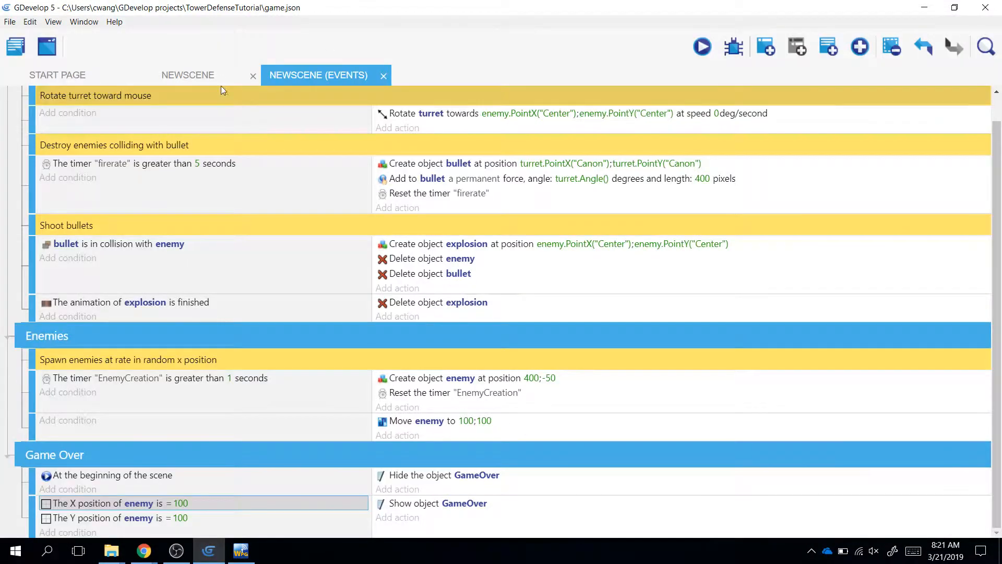
- Change the enemy move target to 0;0 and preview the game again
{"action": "left_click", "coordinate": [188, 75]}
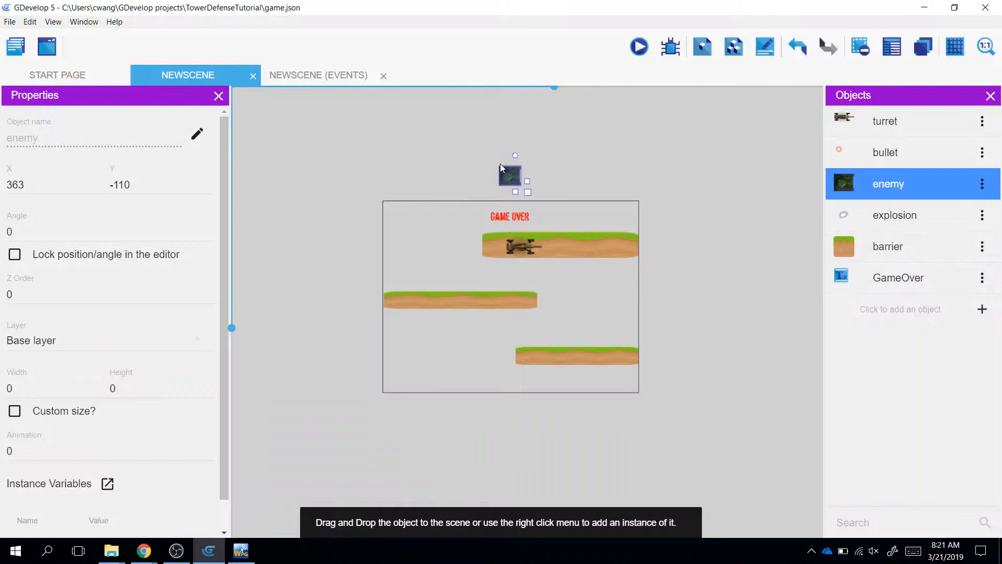
{"action": "mouse_move", "coordinate": [511, 178]}
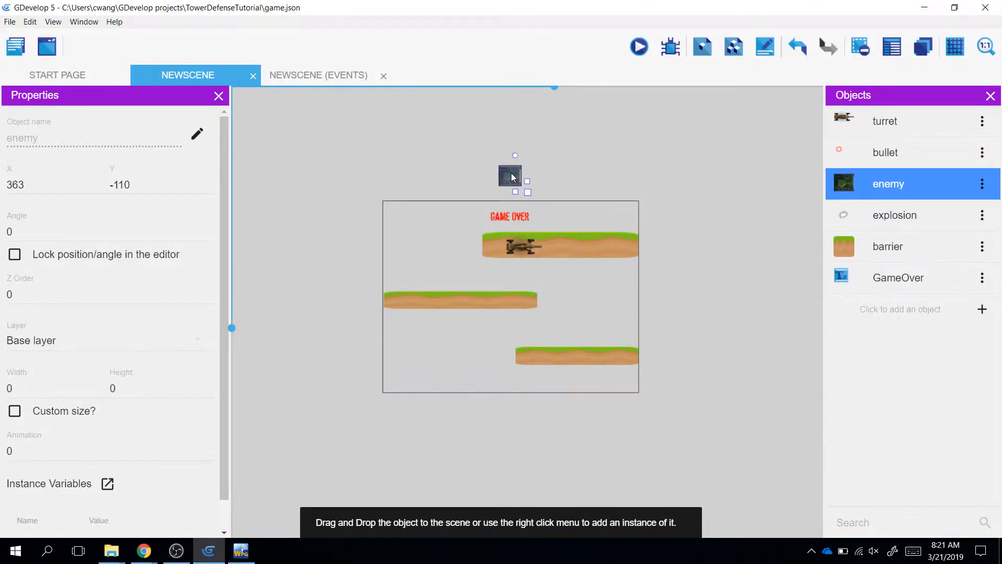
{"action": "mouse_move", "coordinate": [504, 165]}
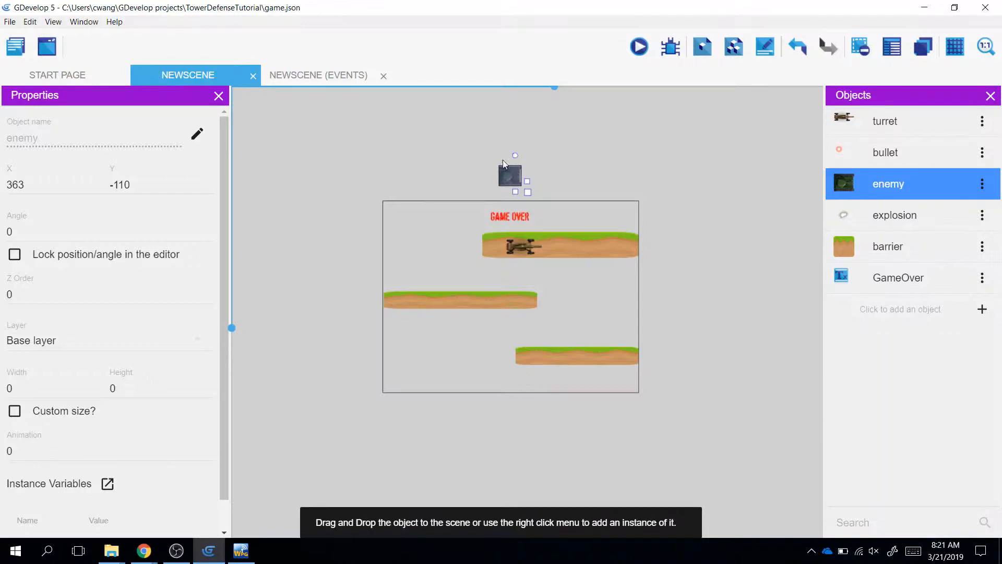
{"action": "left_click", "coordinate": [318, 74]}
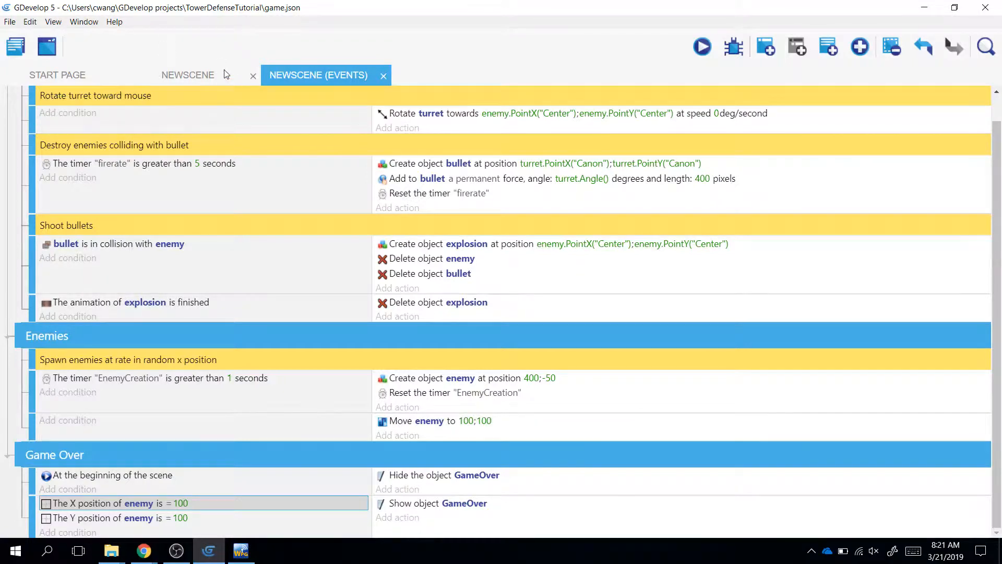
{"action": "left_click", "coordinate": [187, 74]}
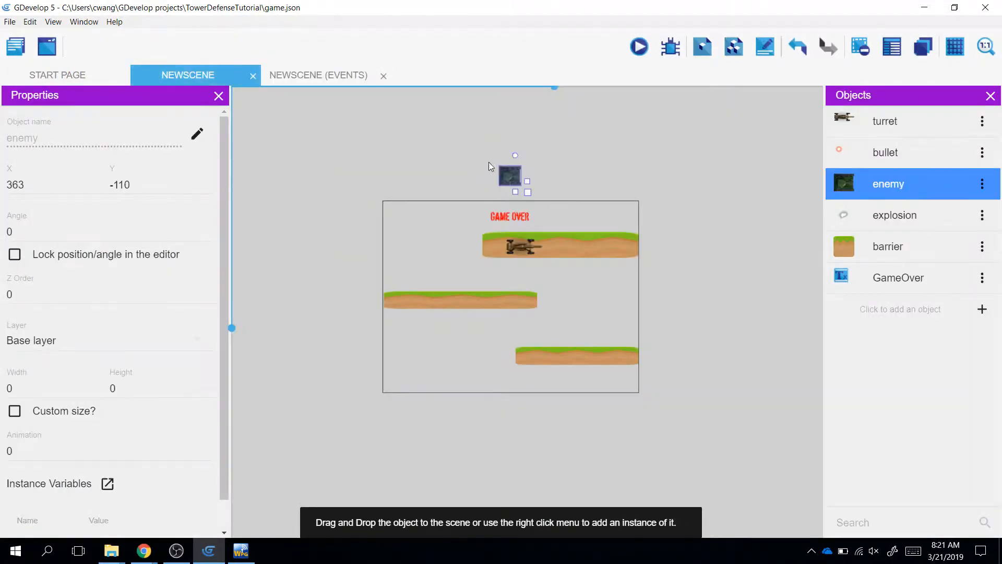
{"action": "mouse_move", "coordinate": [498, 171]}
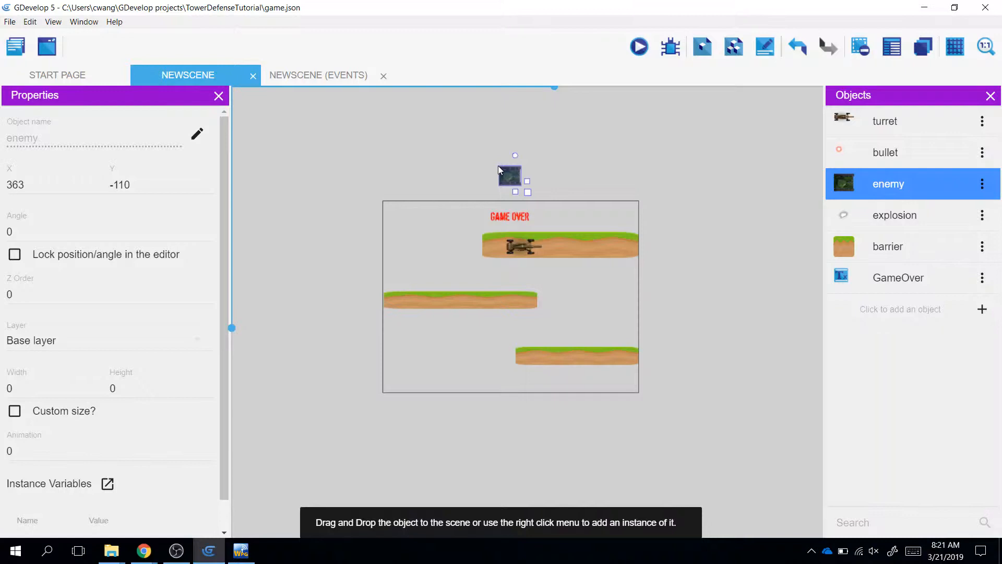
{"action": "mouse_move", "coordinate": [512, 178]}
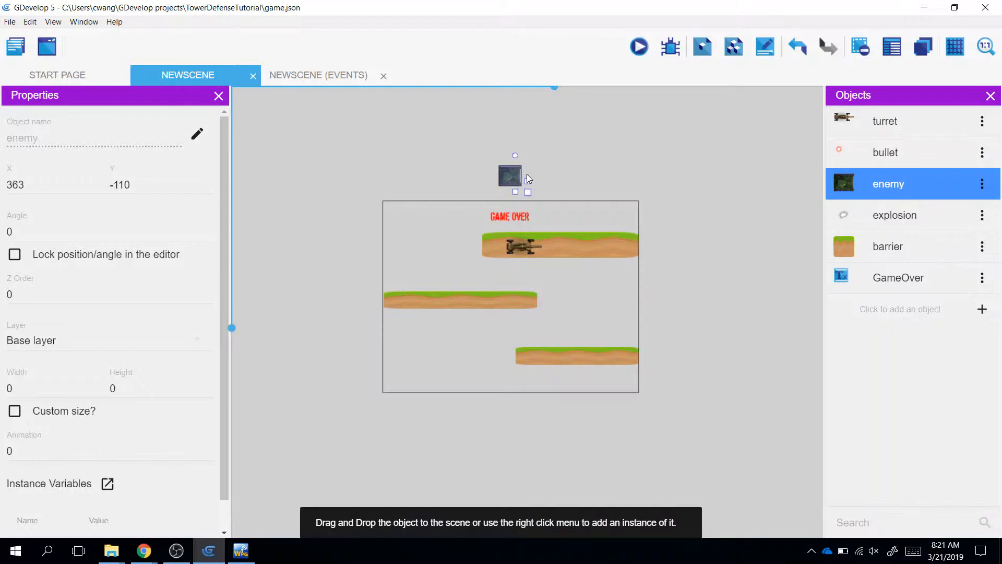
{"action": "mouse_move", "coordinate": [553, 181]}
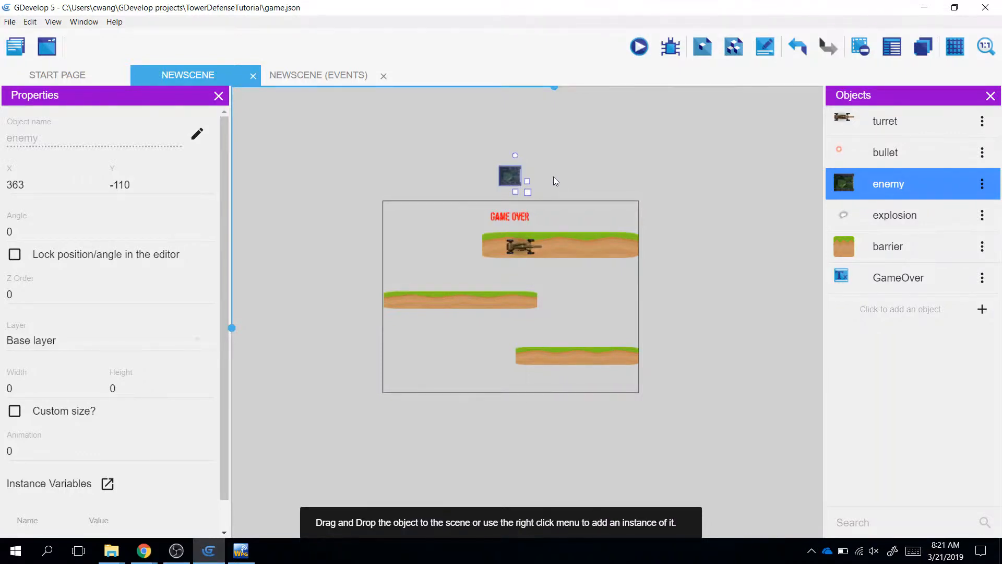
{"action": "mouse_move", "coordinate": [546, 185]}
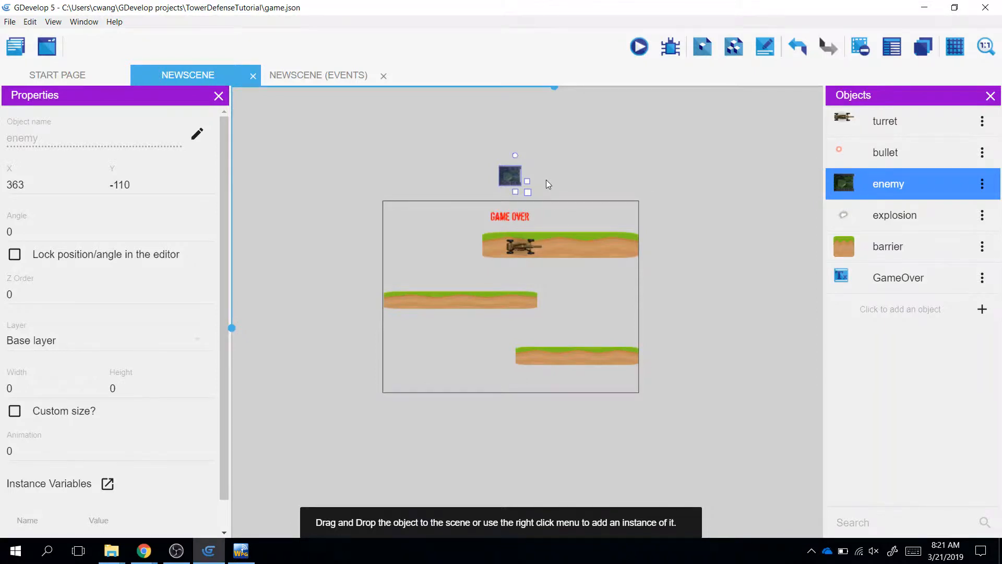
{"action": "mouse_move", "coordinate": [489, 176]}
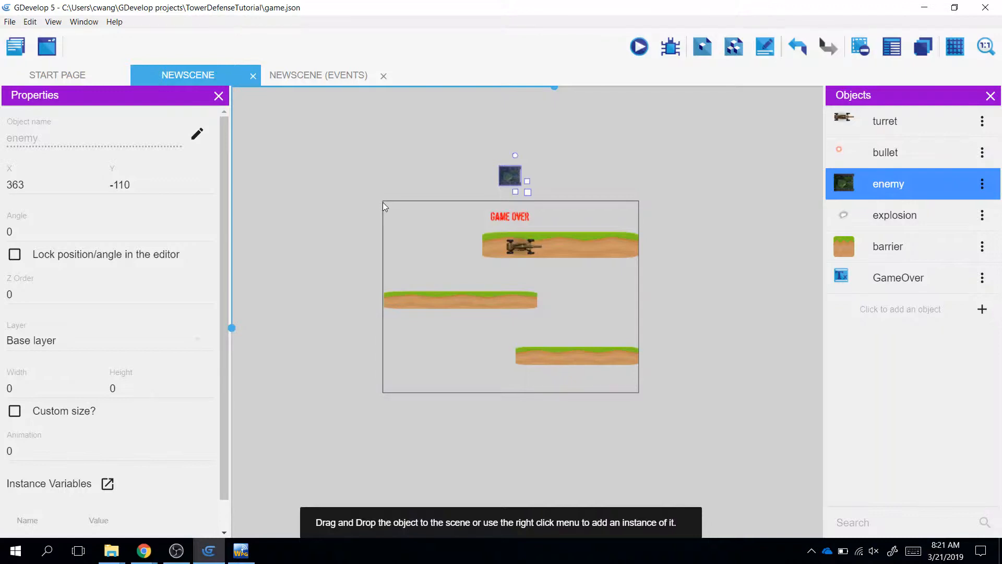
{"action": "mouse_move", "coordinate": [638, 46]}
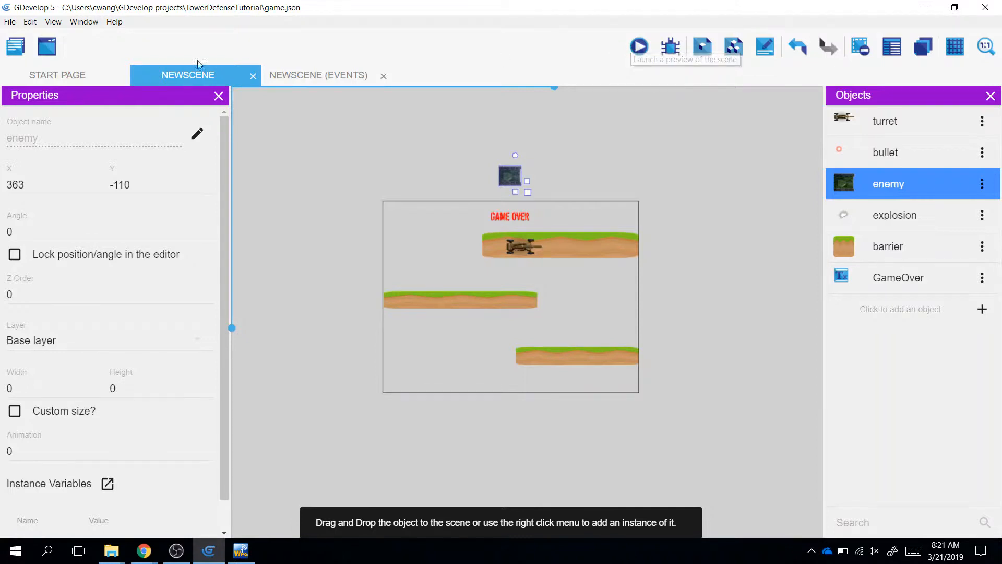
{"action": "left_click", "coordinate": [318, 75]}
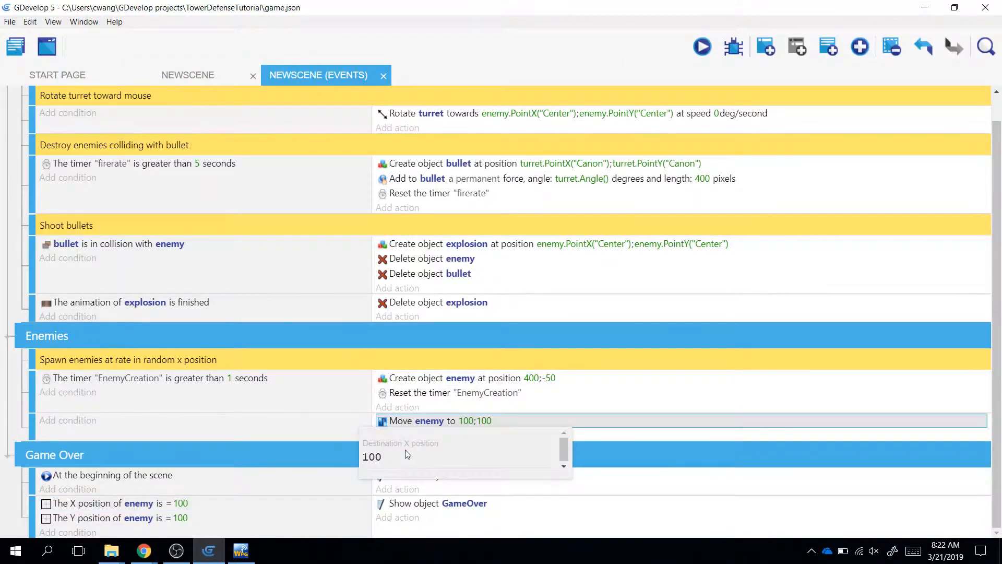
{"action": "type", "text": "0"}
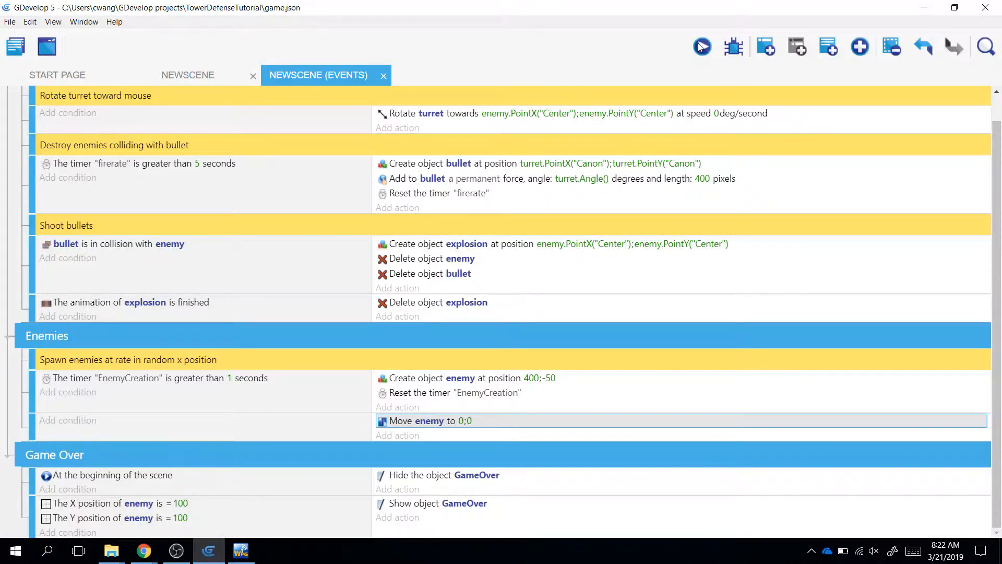
{"action": "left_click", "coordinate": [701, 46]}
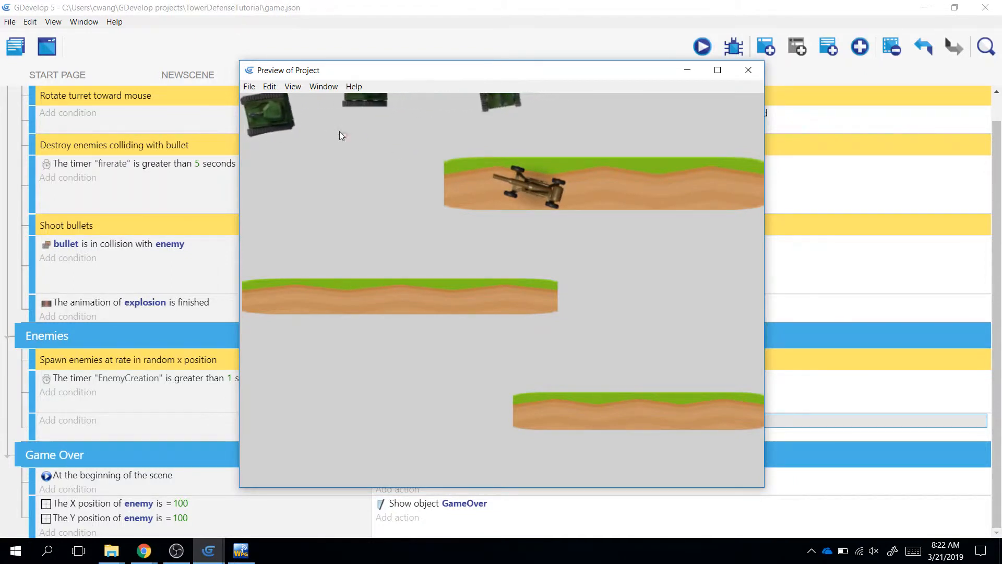
{"action": "mouse_move", "coordinate": [748, 70]}
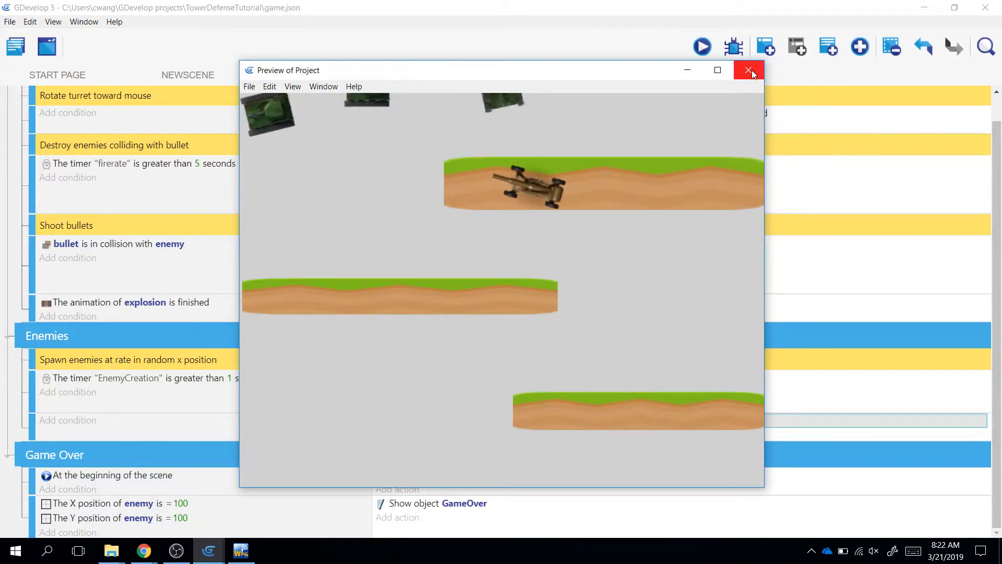
{"action": "mouse_move", "coordinate": [749, 71]}
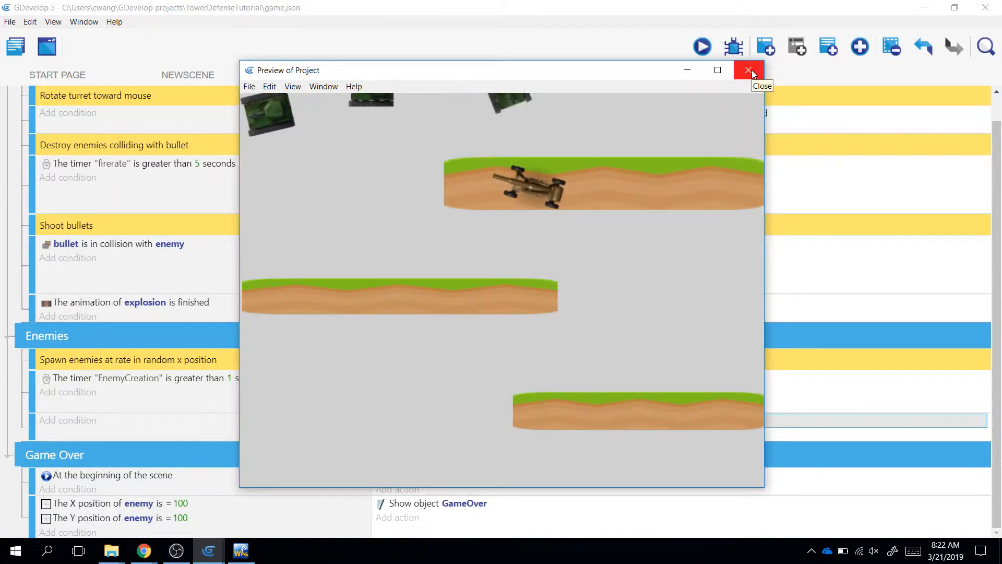
{"action": "left_click", "coordinate": [748, 69]}
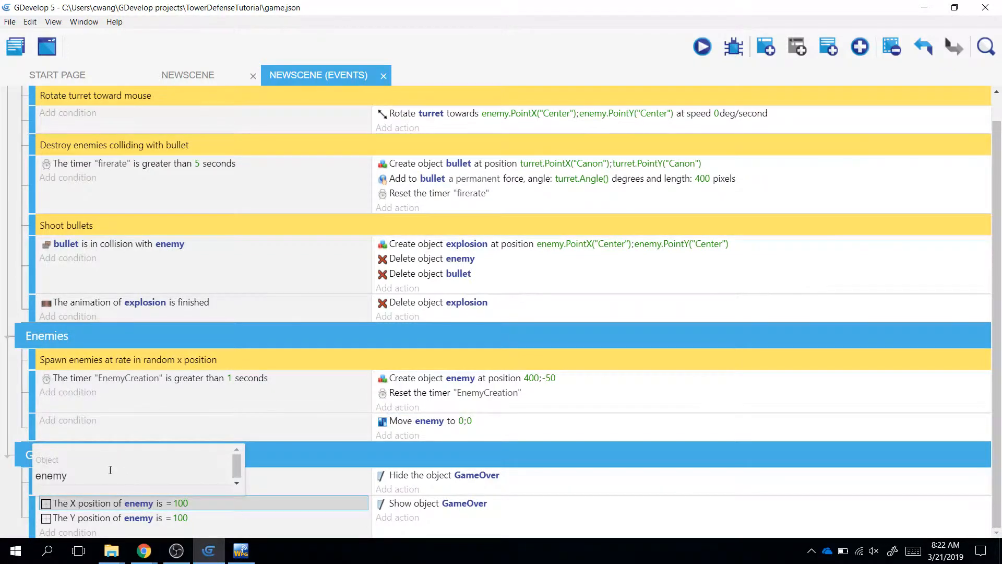
- Set the position conditions to compare enemy.X() and enemy.Y() with 100, then preview
{"action": "left_click", "coordinate": [96, 475]}
{"action": "type", "text": ".X()"}
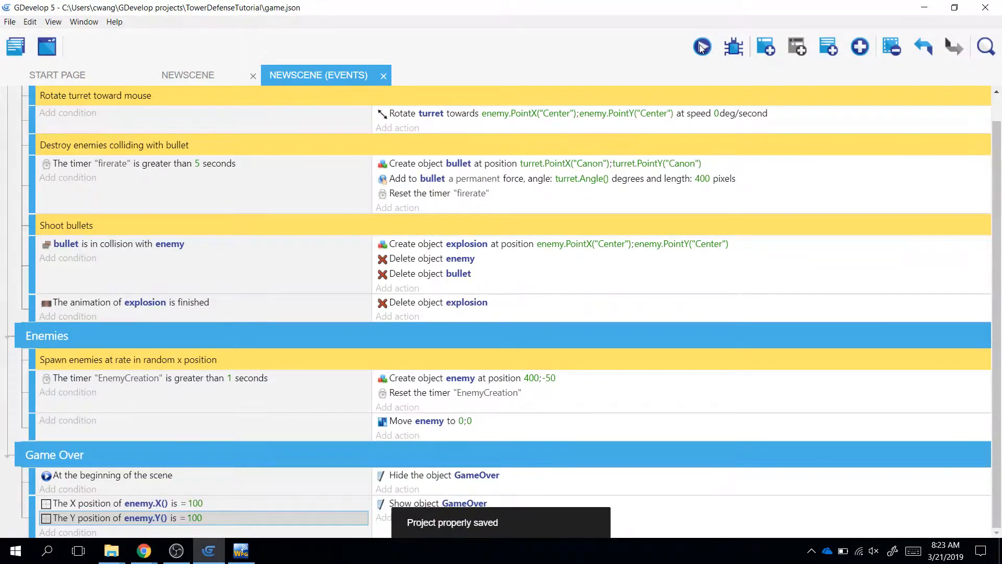
{"action": "left_click", "coordinate": [701, 46]}
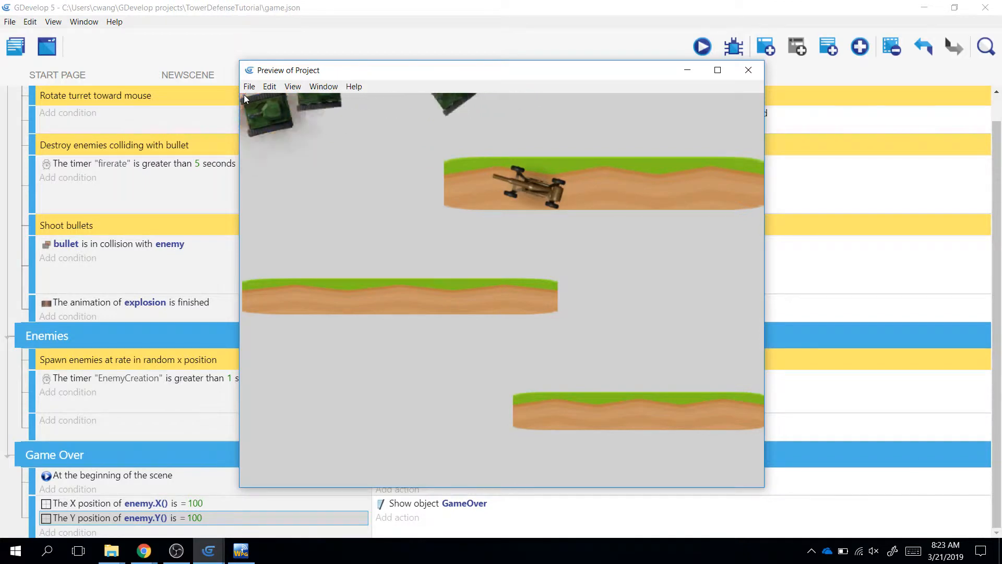
{"action": "left_click", "coordinate": [748, 69]}
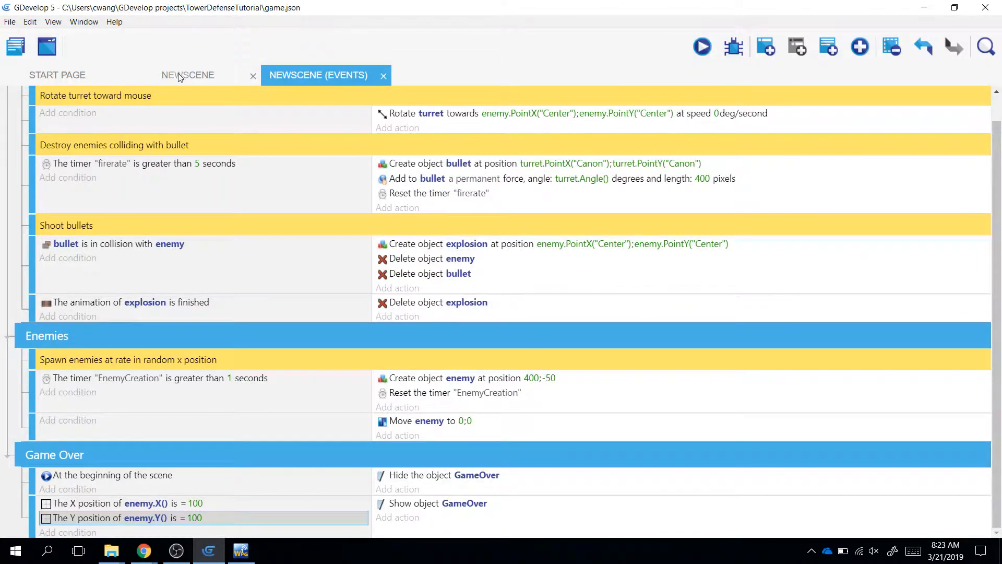
- Check the enemy sprite's origin (0;0) and center points, then return to the events
{"action": "left_click", "coordinate": [187, 74]}
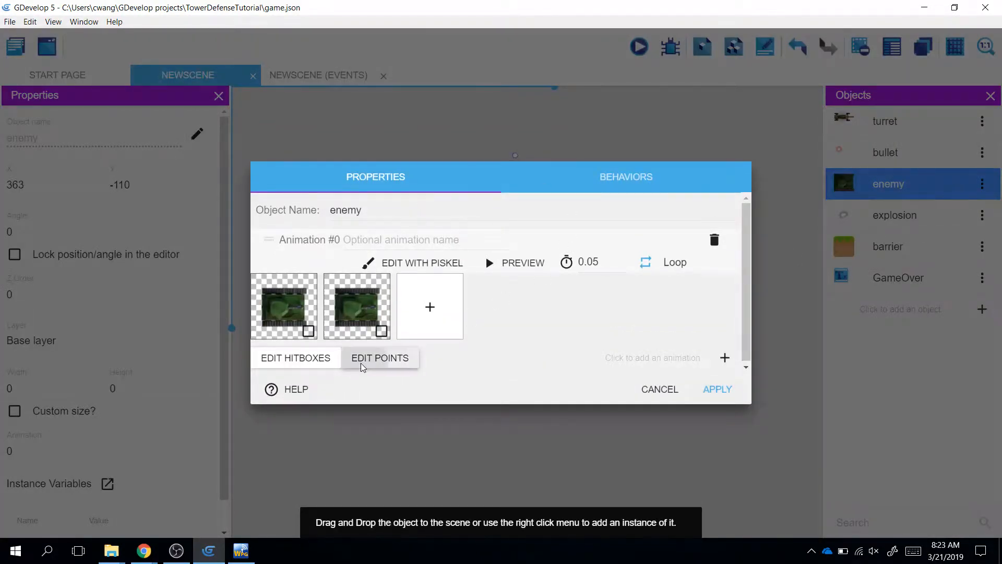
{"action": "left_click", "coordinate": [379, 357]}
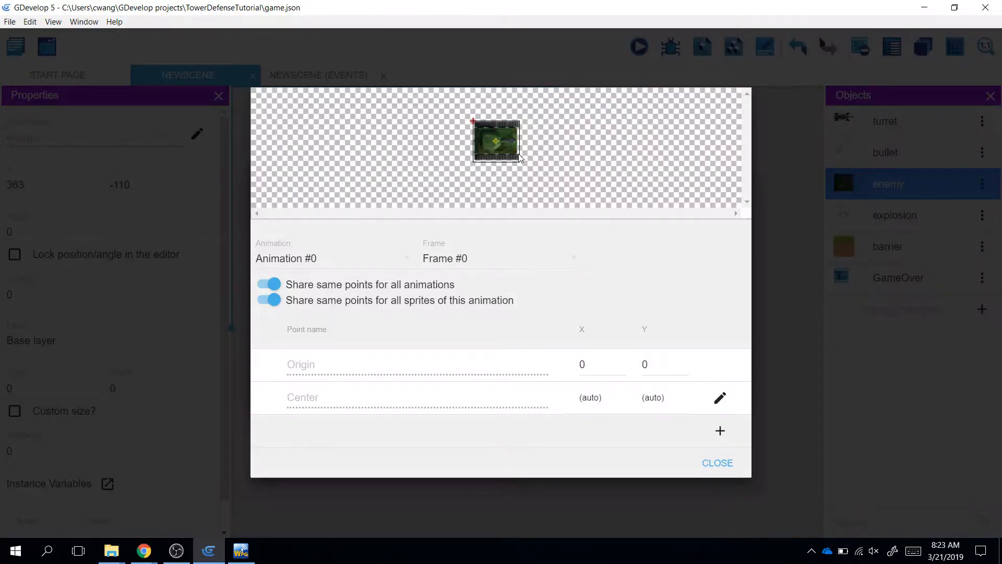
{"action": "mouse_move", "coordinate": [522, 165]}
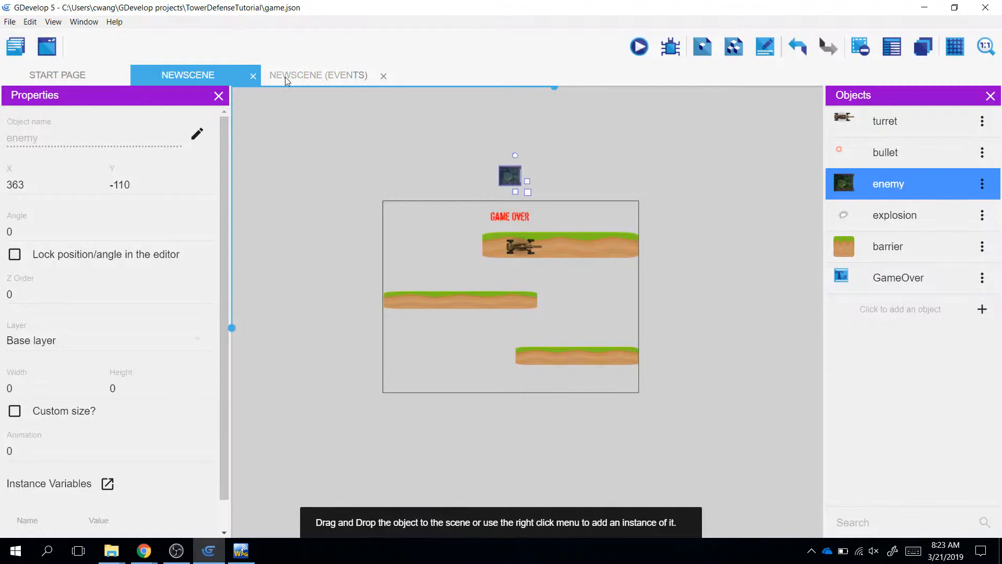
{"action": "left_click", "coordinate": [319, 75]}
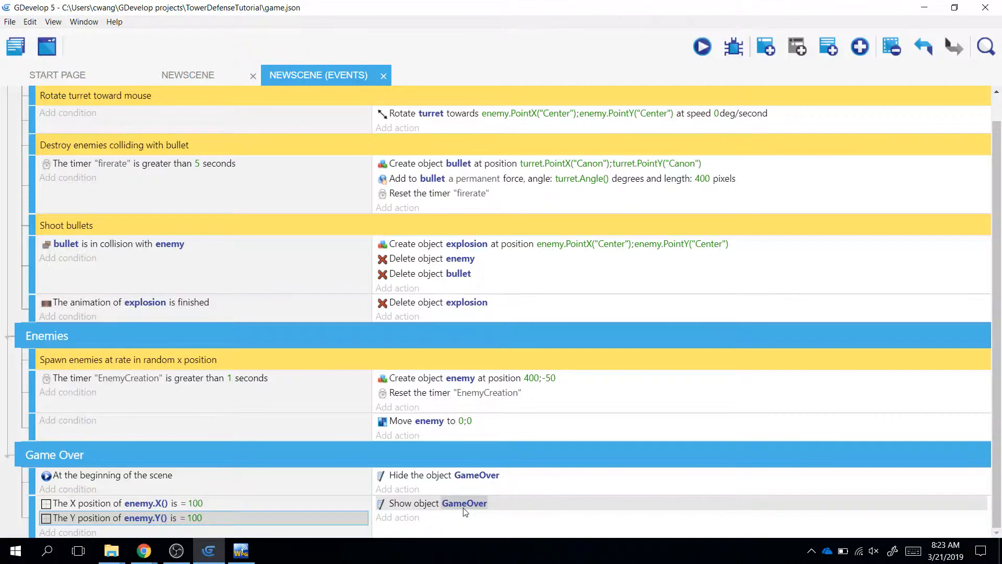
{"action": "mouse_move", "coordinate": [143, 550]}
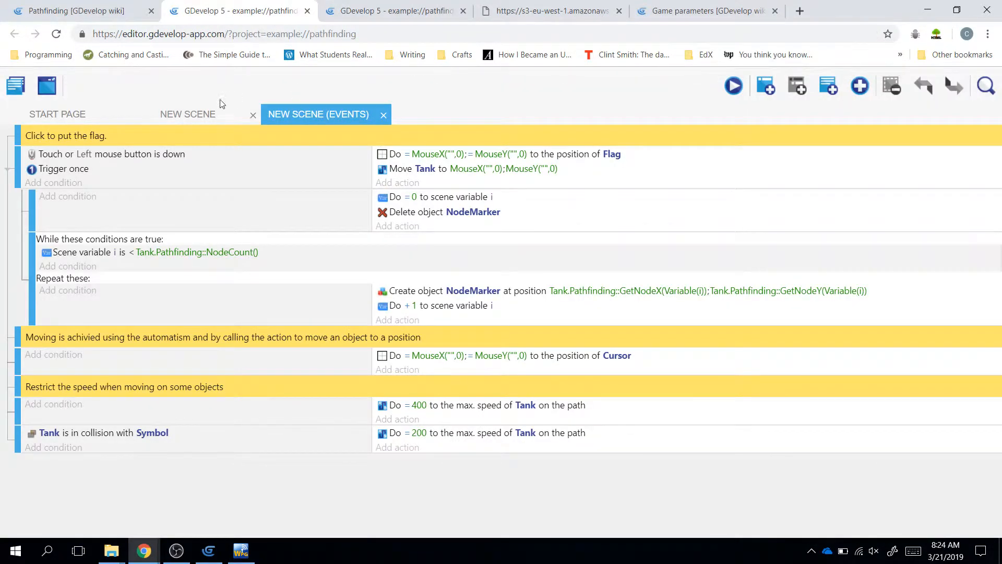
- Browse the pathfinding example's scene layout and events, then preview it
{"action": "left_click", "coordinate": [187, 114]}
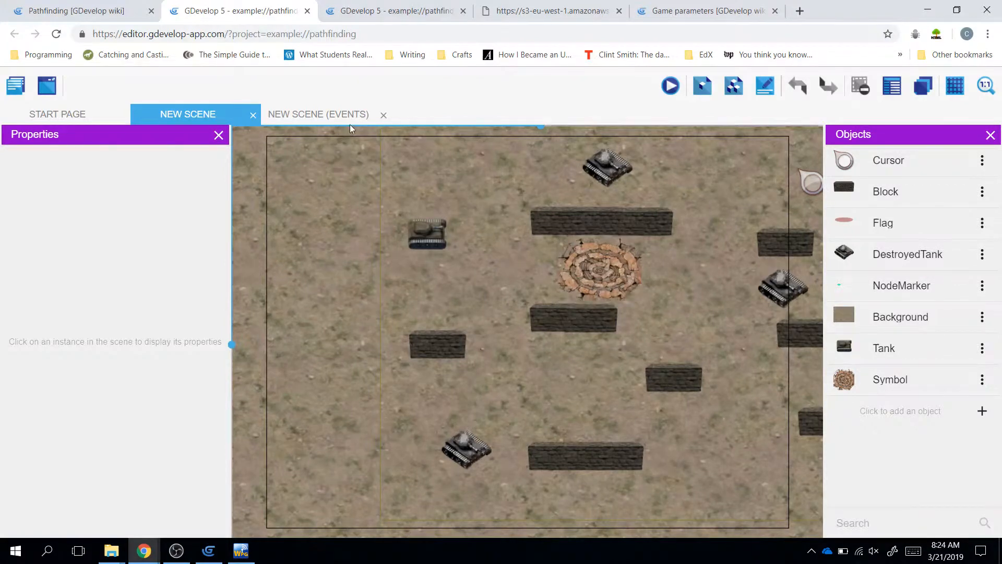
{"action": "mouse_move", "coordinate": [935, 259]}
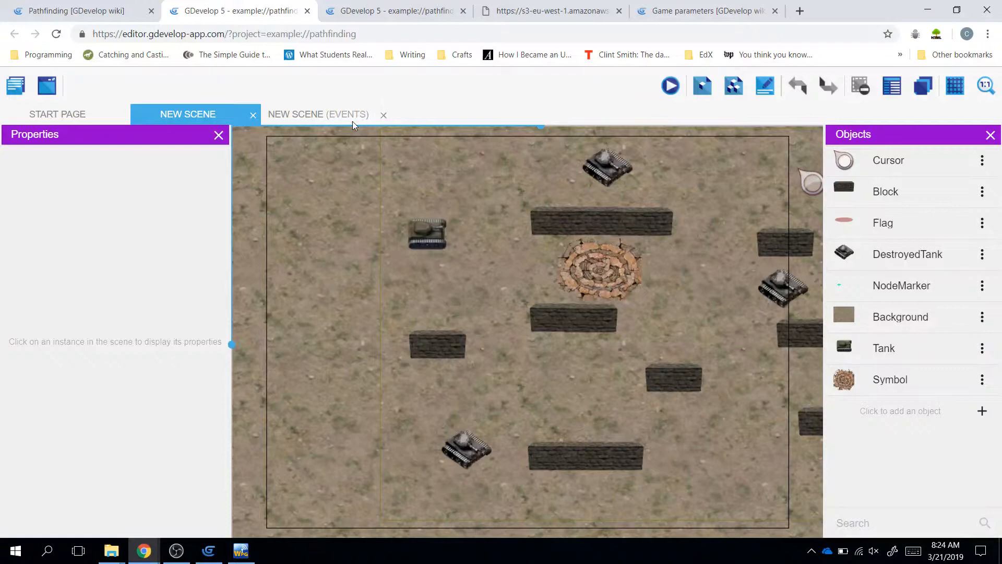
{"action": "left_click", "coordinate": [317, 114]}
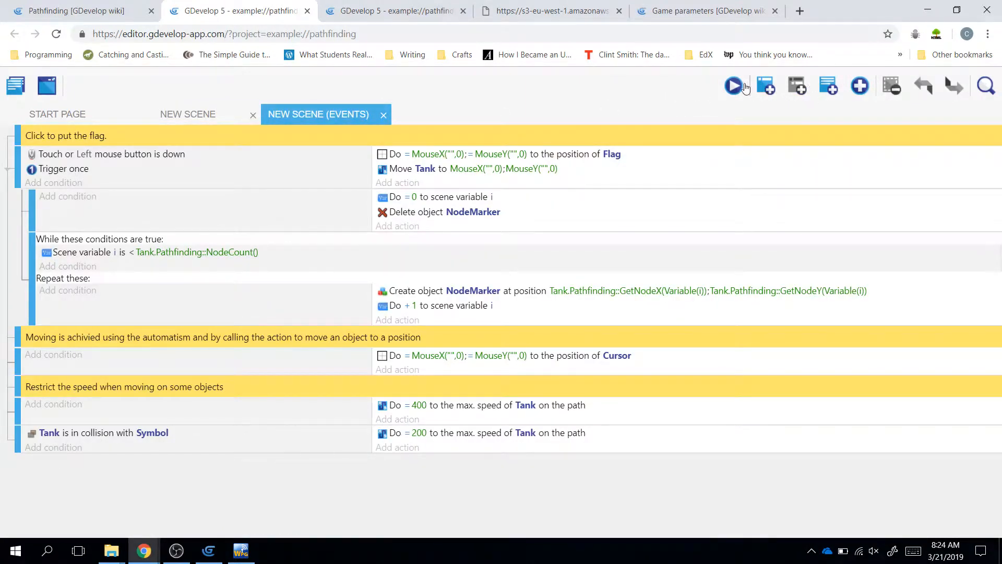
{"action": "left_click", "coordinate": [733, 86]}
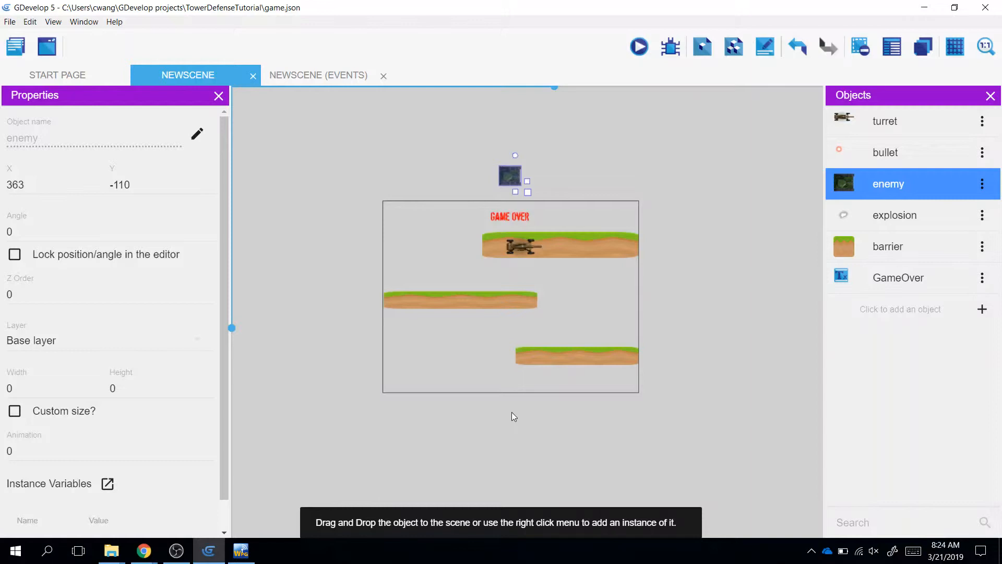
{"action": "mouse_move", "coordinate": [521, 396]}
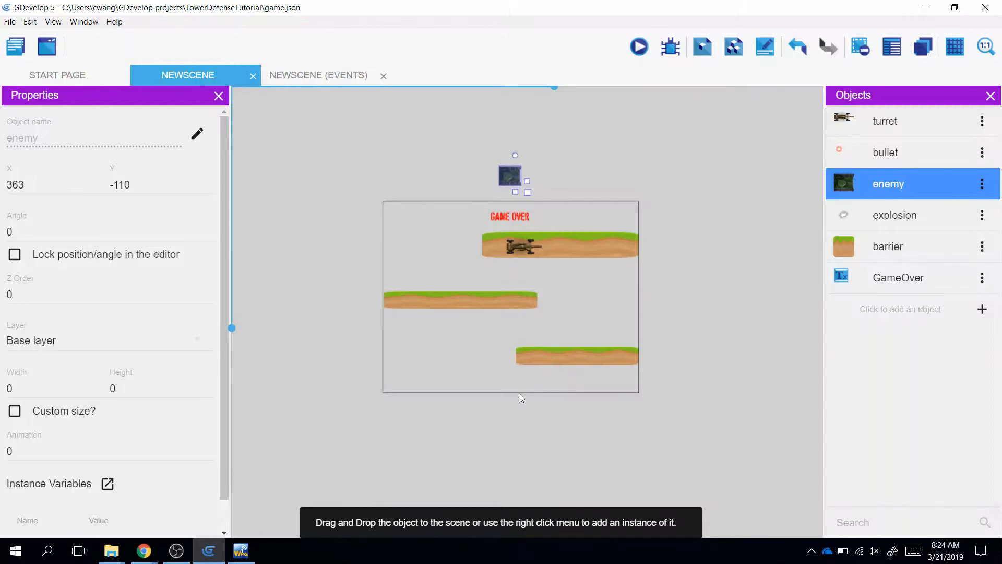
{"action": "mouse_move", "coordinate": [510, 405]}
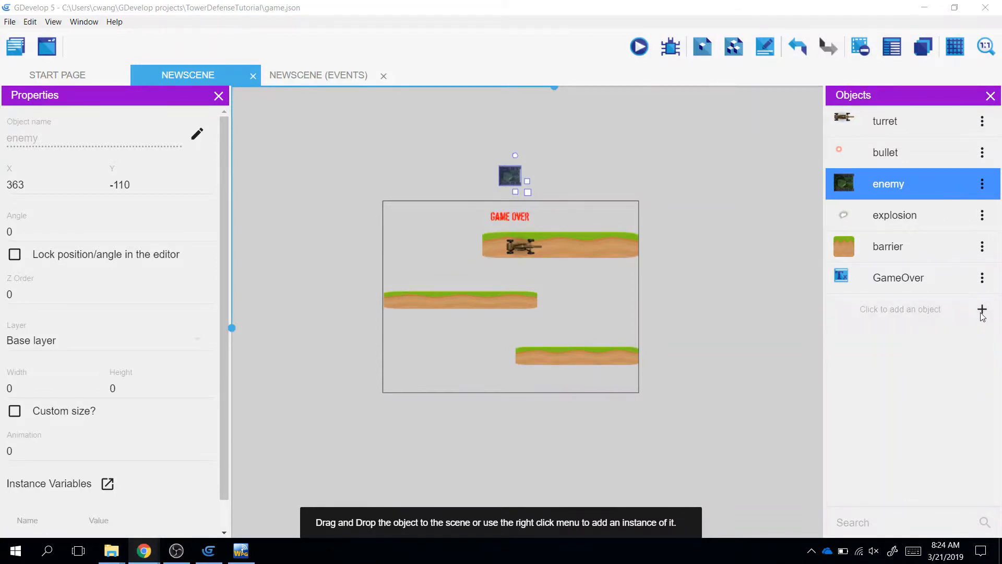
- Add a Sprite object whose first frame is coinGold.png from PlatformerTutorialResources
{"action": "left_click", "coordinate": [982, 308]}
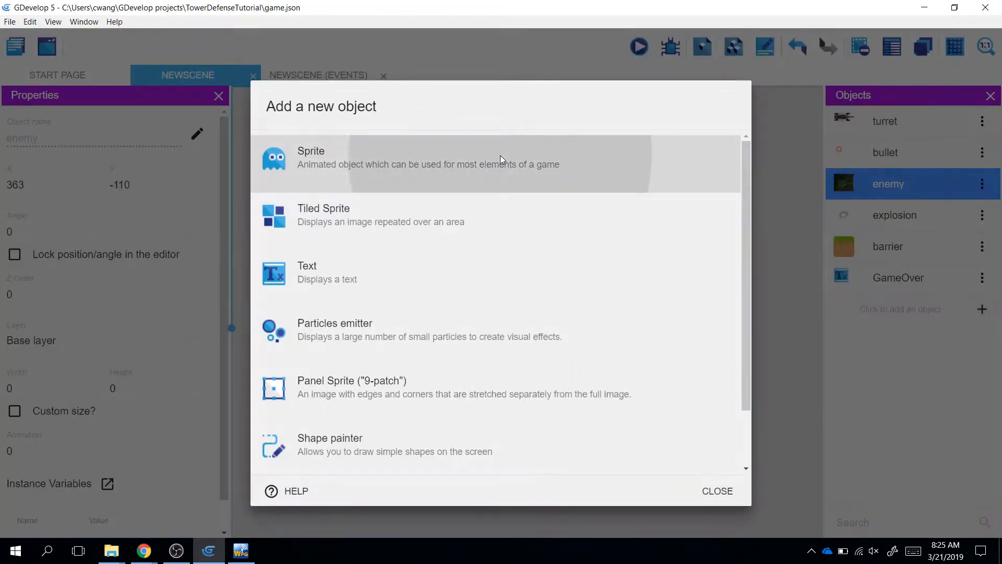
{"action": "left_click", "coordinate": [310, 157]}
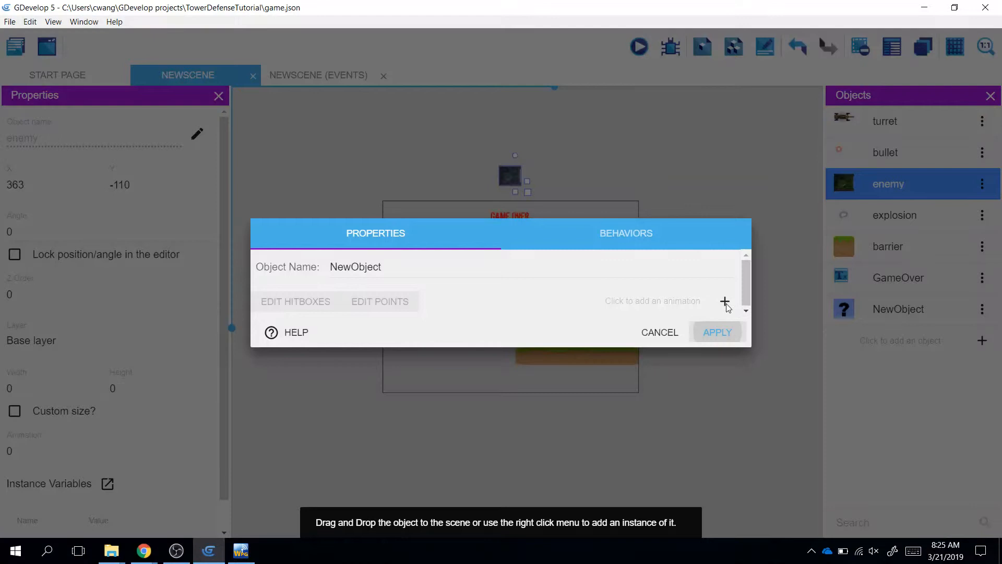
{"action": "left_click", "coordinate": [725, 301]}
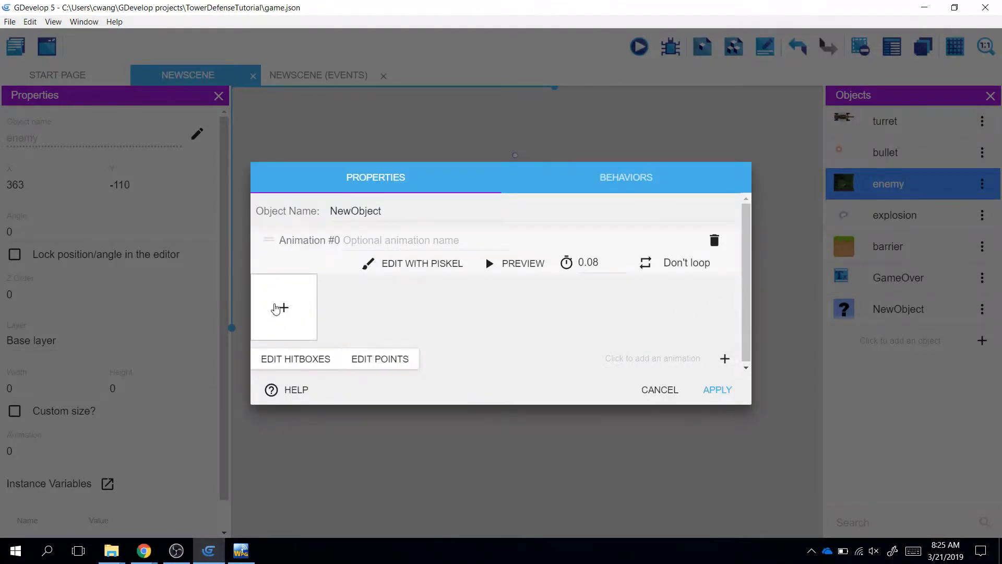
{"action": "left_click", "coordinate": [282, 307]}
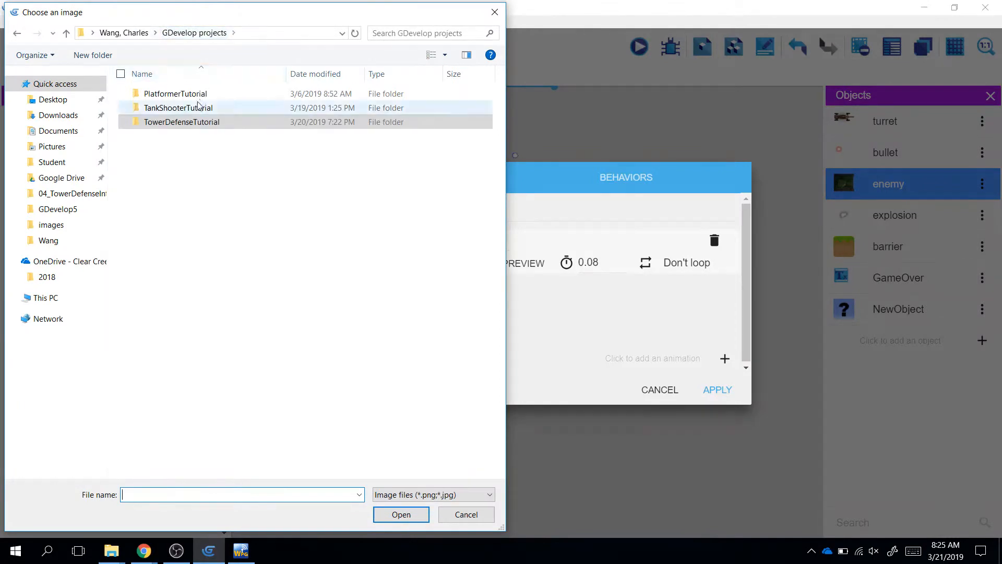
{"action": "double_click", "coordinate": [174, 93]}
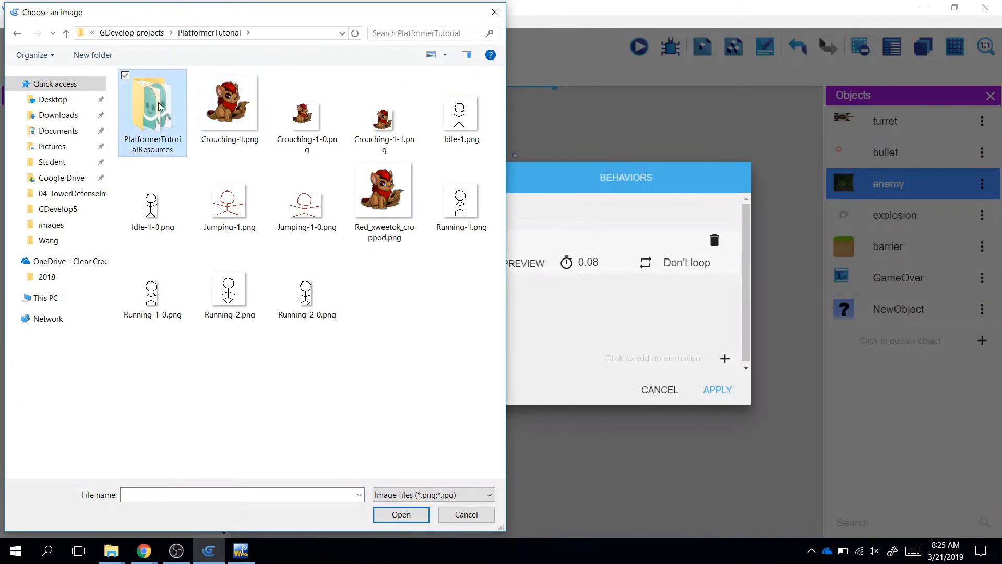
{"action": "double_click", "coordinate": [151, 102]}
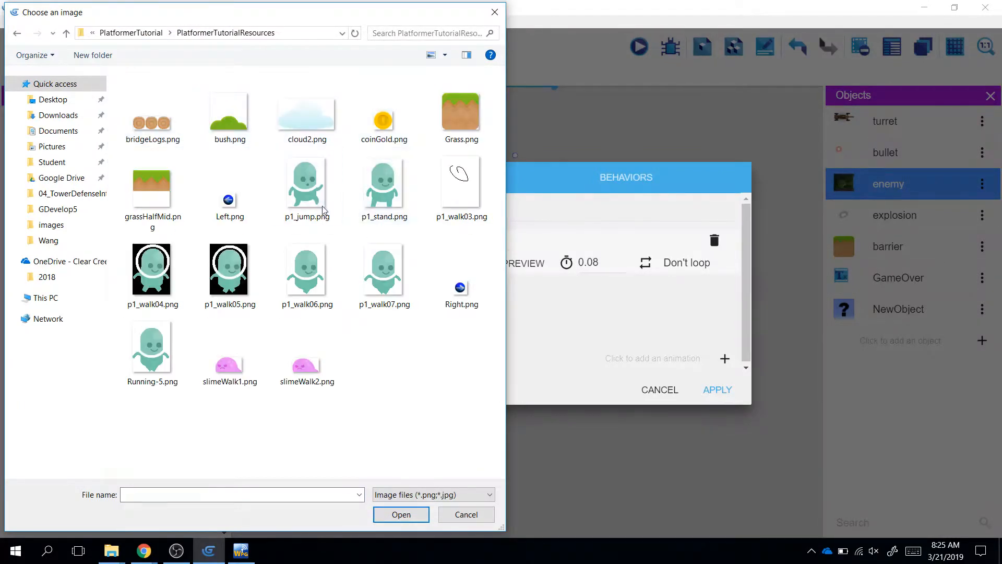
{"action": "left_click", "coordinate": [228, 111]}
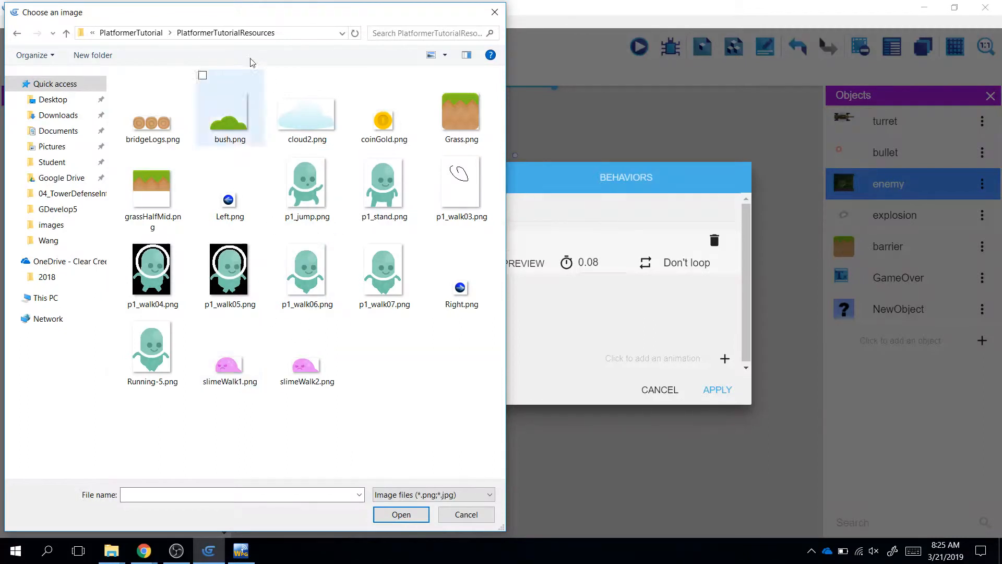
{"action": "left_click", "coordinate": [384, 119]}
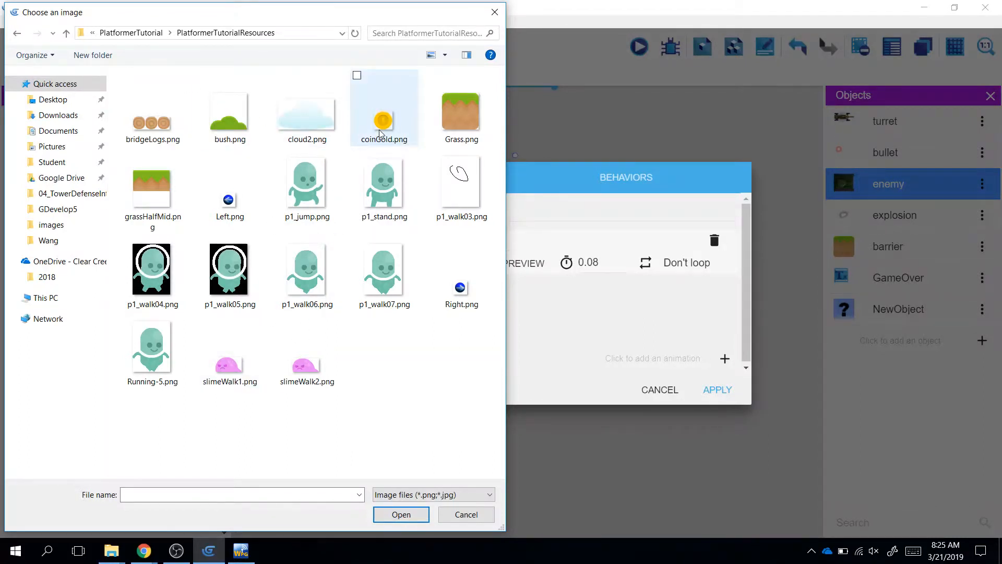
{"action": "left_click", "coordinate": [401, 514]}
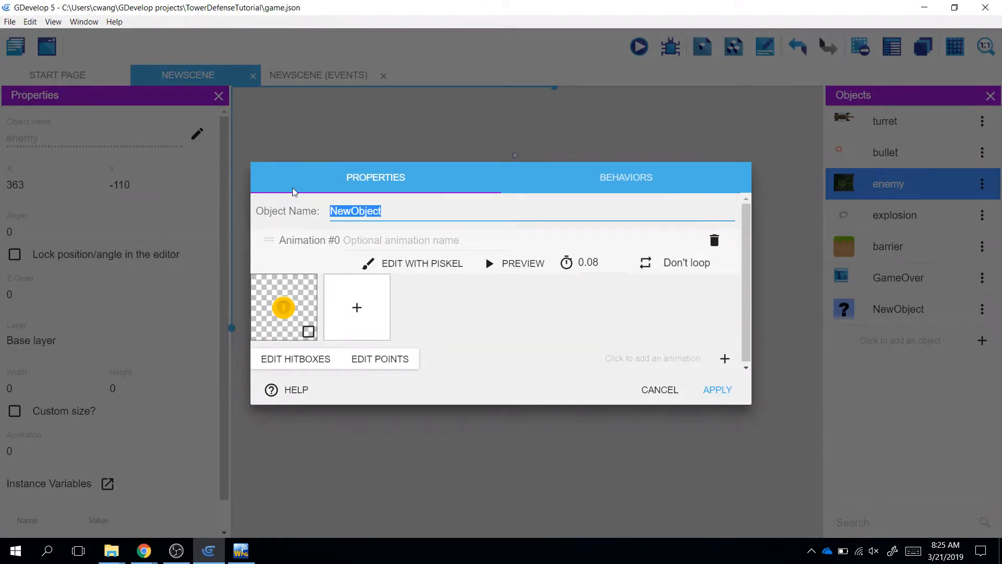
- Rename the coin sprite from NewObject to gameOverFlag and apply
{"action": "type", "text": "gameOverFlag"}
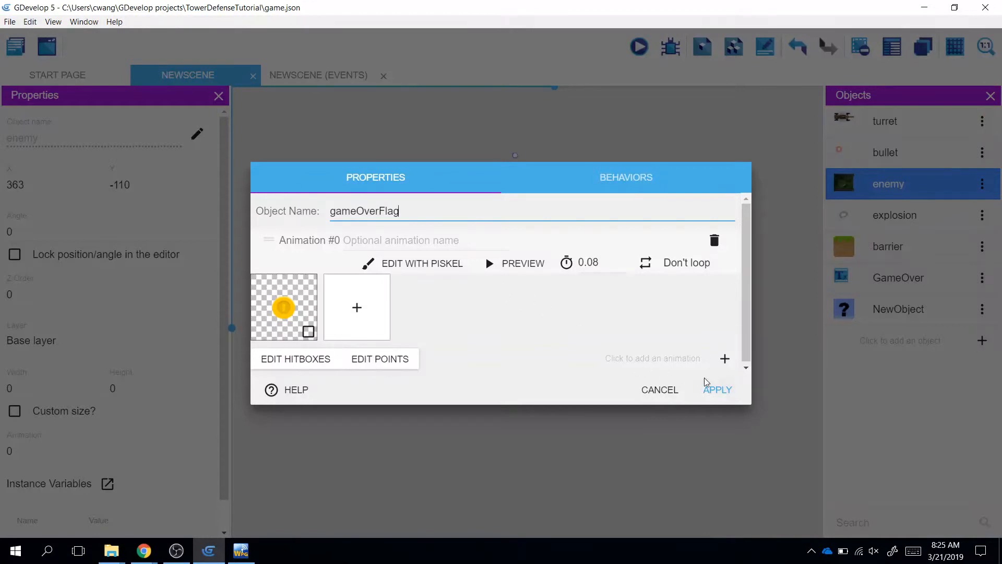
{"action": "left_click", "coordinate": [717, 389]}
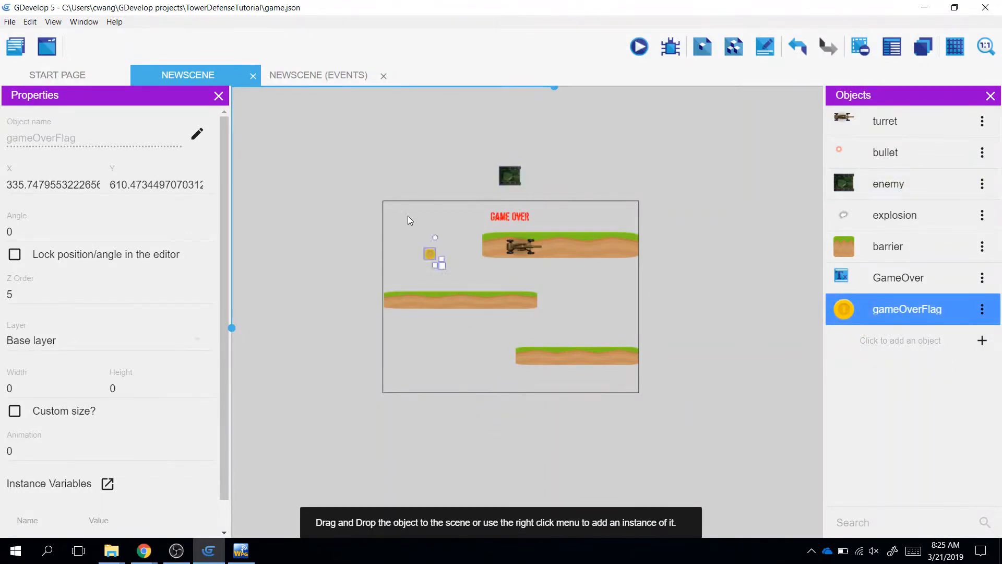
- Move the gameOverFlag coin to the scene's top-left corner, then return to the events
{"action": "left_click_drag", "start_coordinate": [431, 253], "coordinate": [387, 200]}
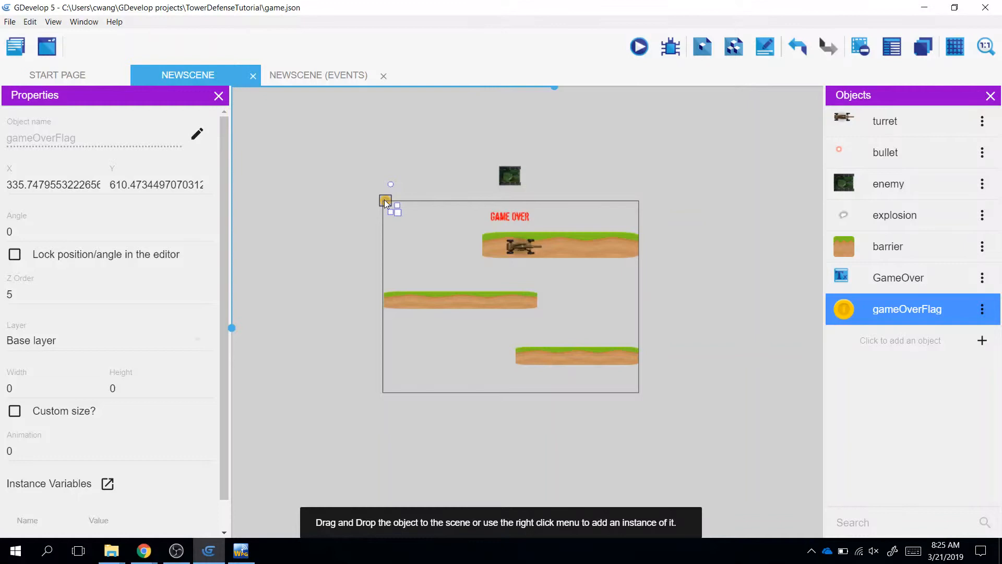
{"action": "left_click", "coordinate": [690, 185]}
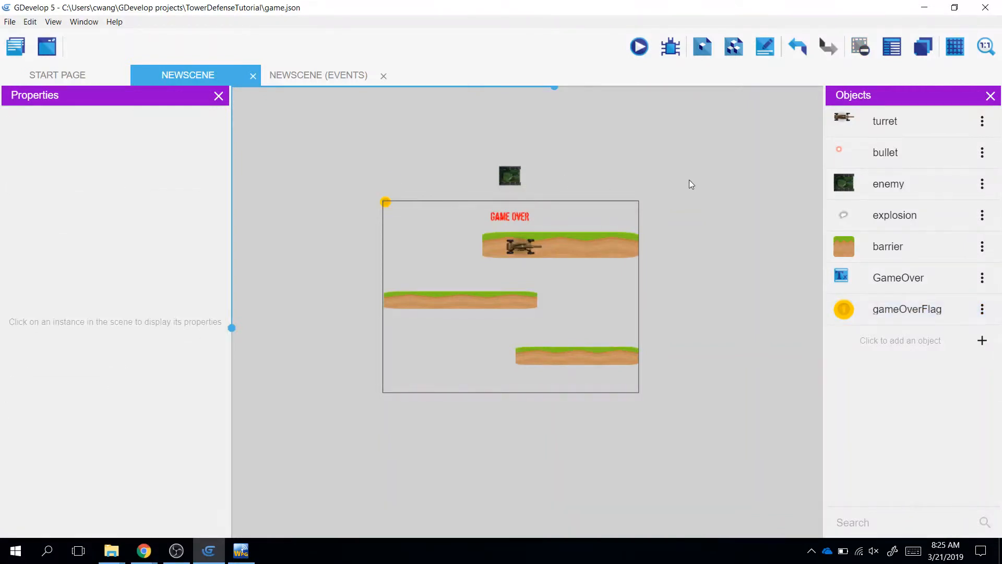
{"action": "mouse_move", "coordinate": [267, 71]}
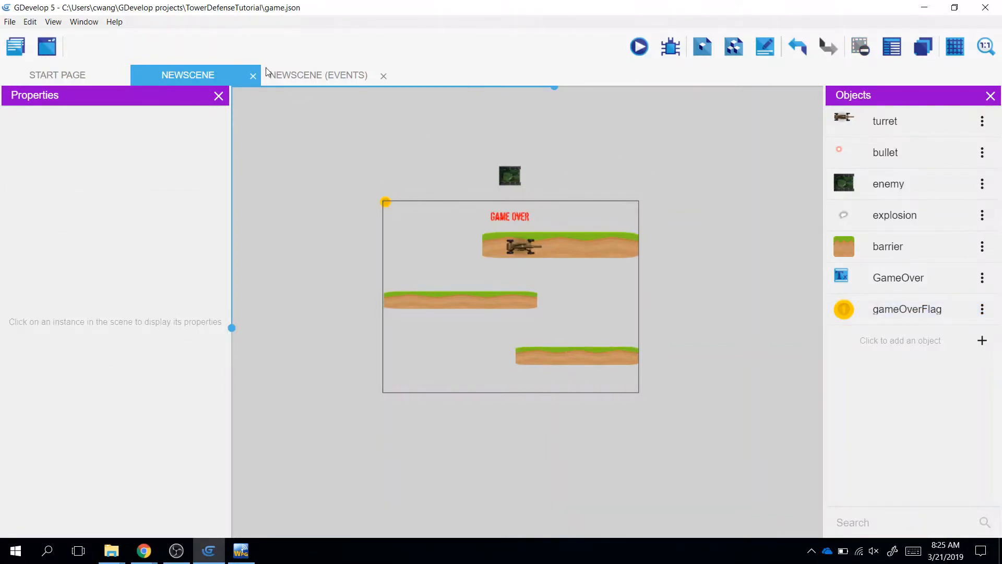
{"action": "left_click", "coordinate": [318, 75]}
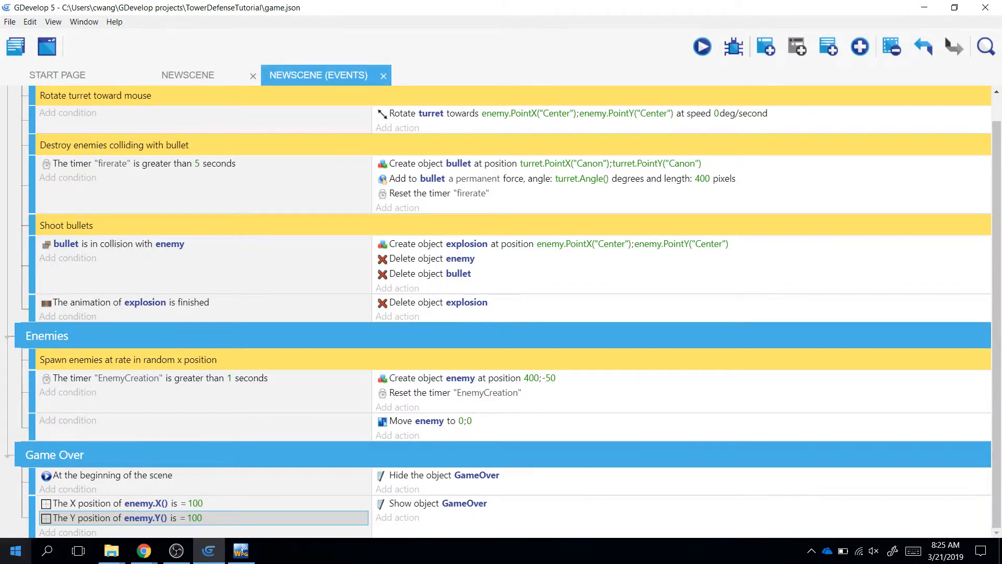
- Drop the enemy position conditions and start a new condition on Show GameOver
{"action": "left_click", "coordinate": [187, 75]}
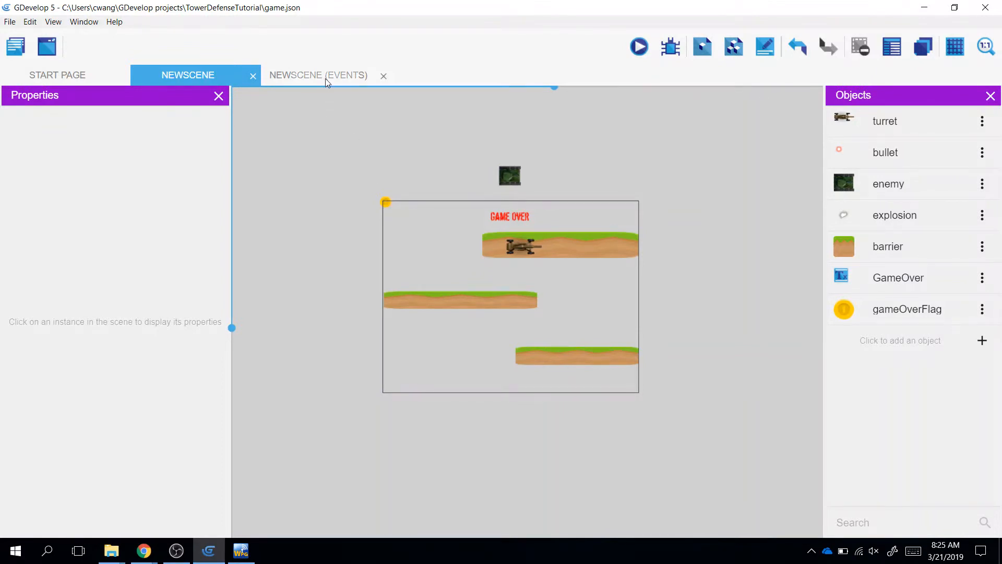
{"action": "left_click", "coordinate": [317, 74]}
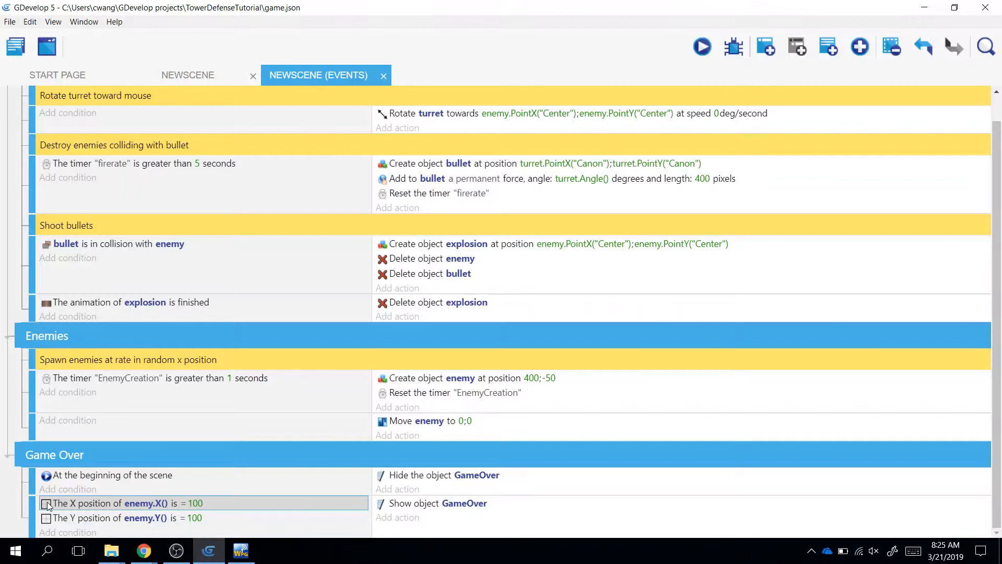
{"action": "scroll", "scroll_direction": "down", "scroll_amount": 3}
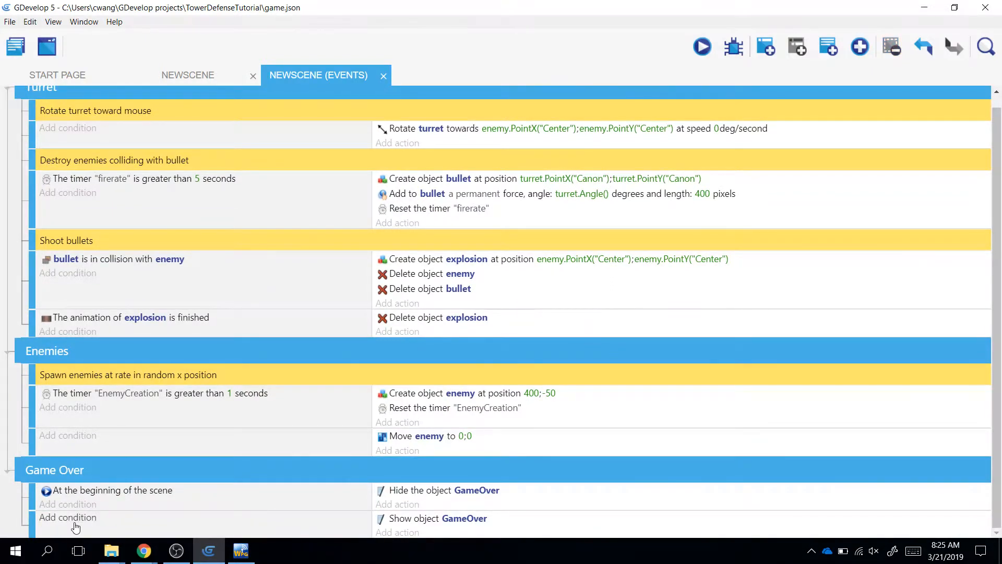
{"action": "left_click", "coordinate": [68, 518]}
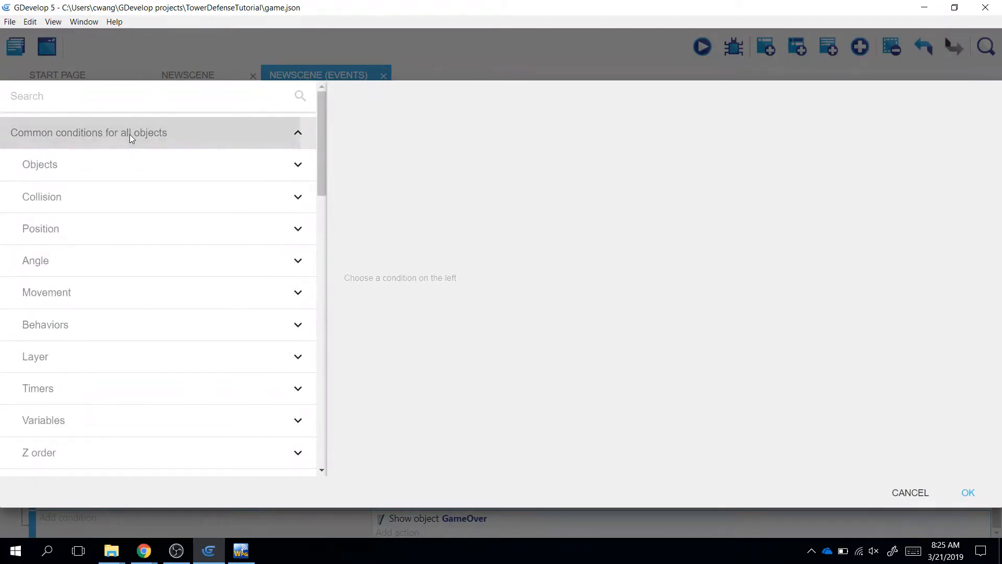
- Add a Collision condition between enemy and gameOverFlag, then launch a preview
{"action": "type", "text": "collision"}
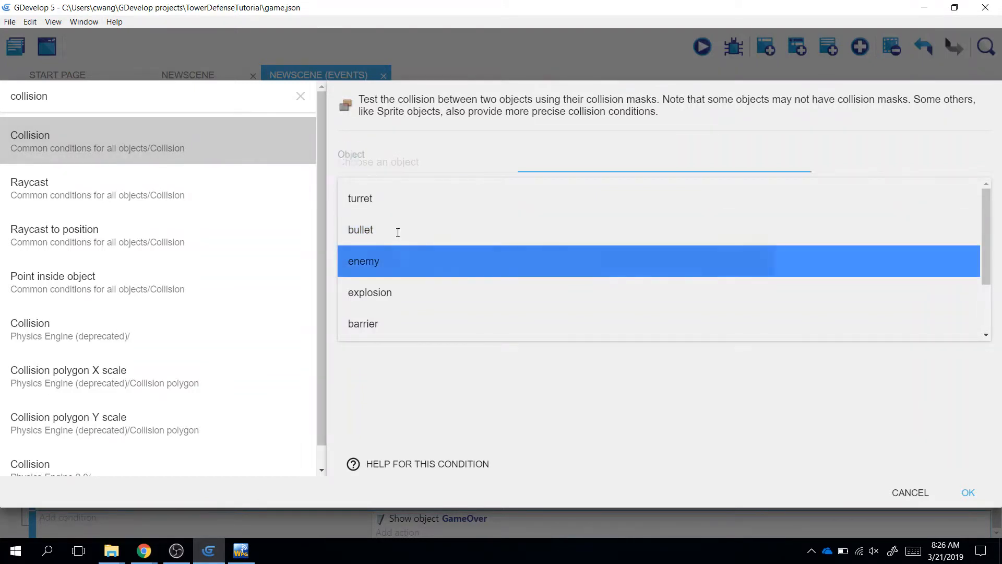
{"action": "left_click", "coordinate": [363, 261]}
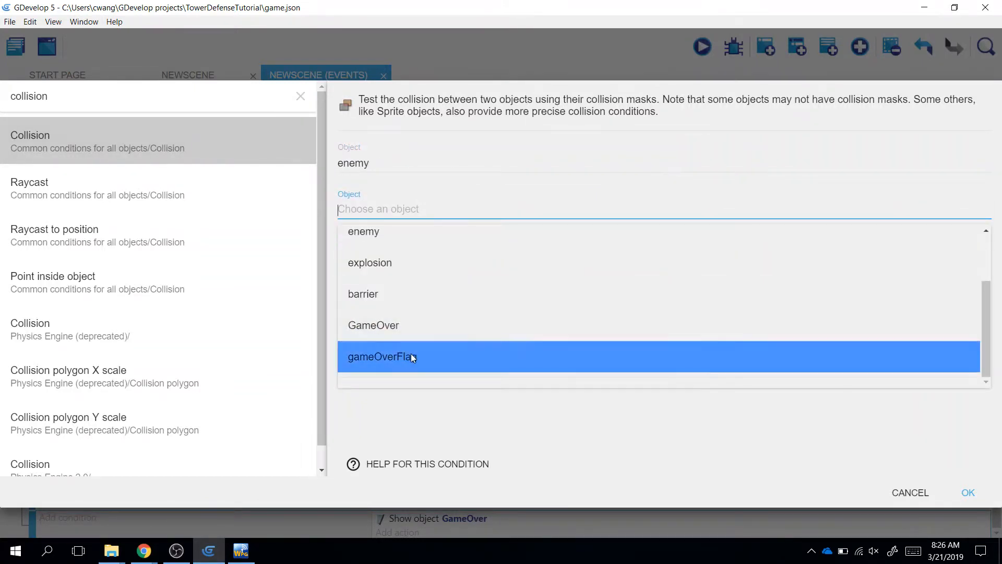
{"action": "left_click", "coordinate": [381, 357]}
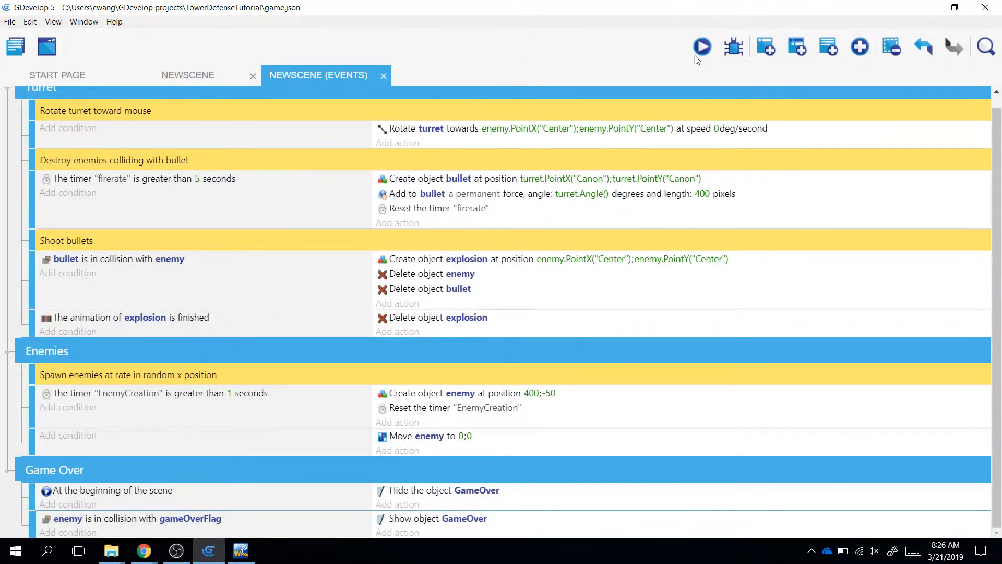
{"action": "left_click", "coordinate": [188, 74]}
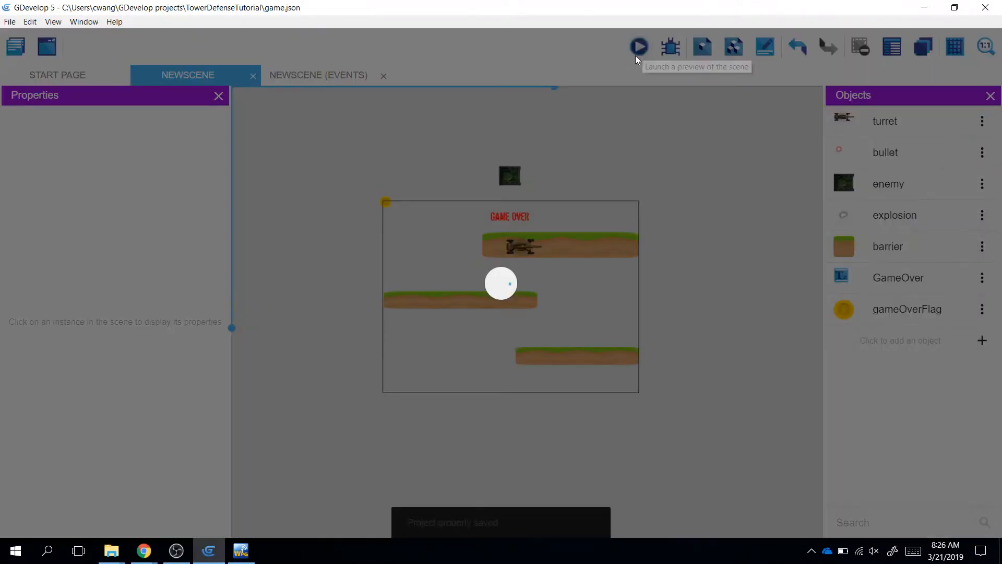
{"action": "left_click", "coordinate": [638, 46]}
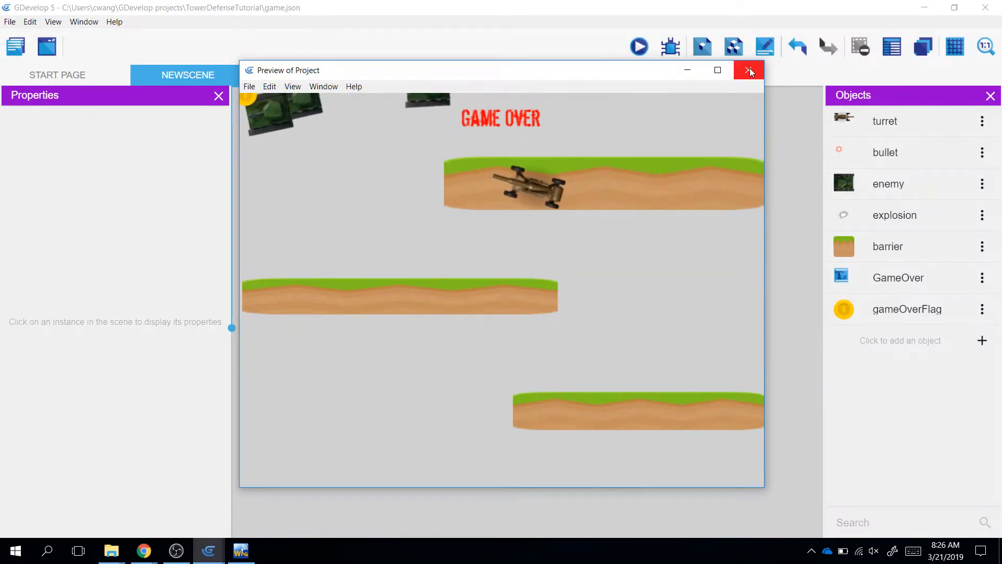
{"action": "left_click", "coordinate": [748, 70]}
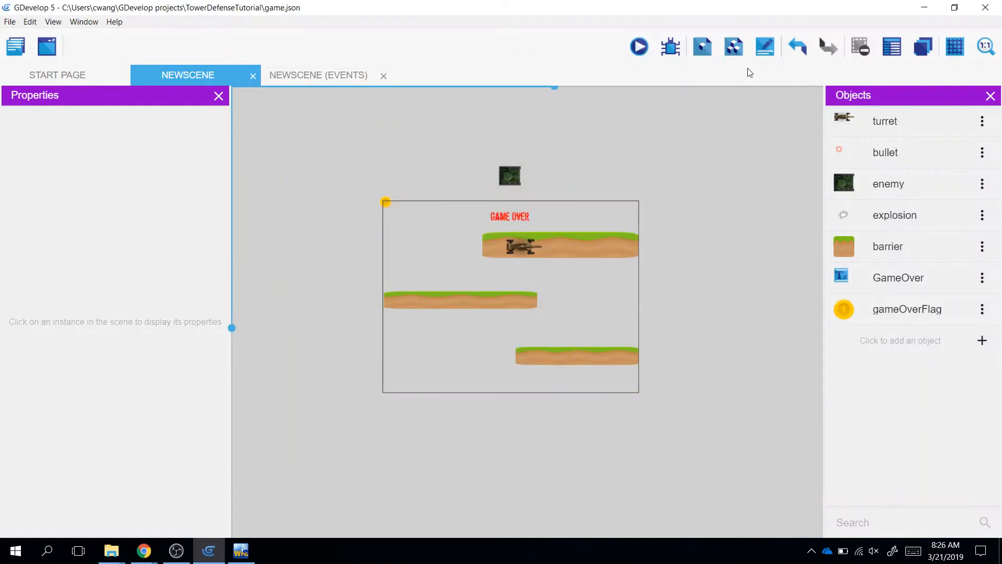
{"action": "mouse_move", "coordinate": [307, 64]}
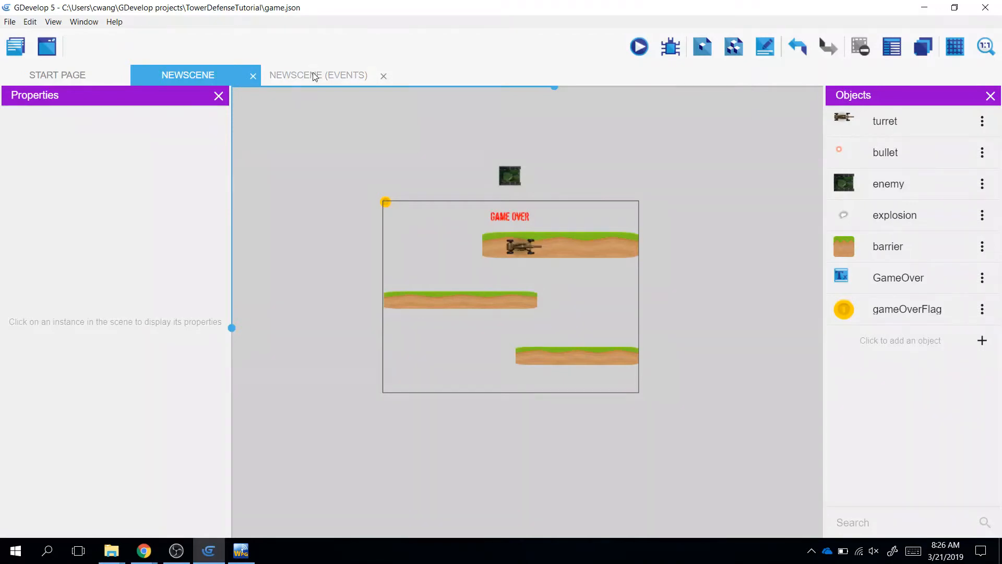
- Add a Change time scale action with value 0 to the collision event
{"action": "left_click", "coordinate": [319, 74]}
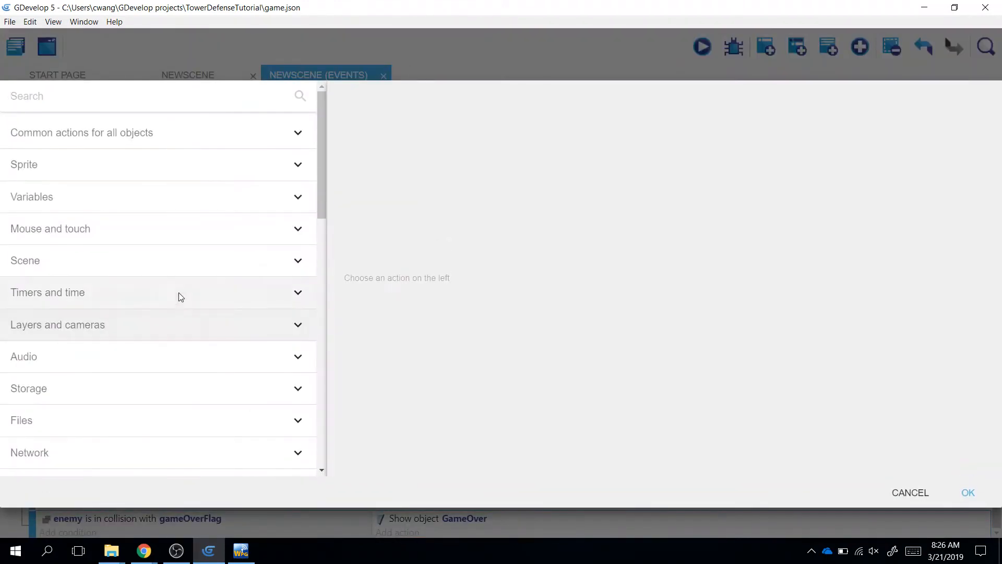
{"action": "scroll", "scroll_direction": "down", "scroll_amount": 3}
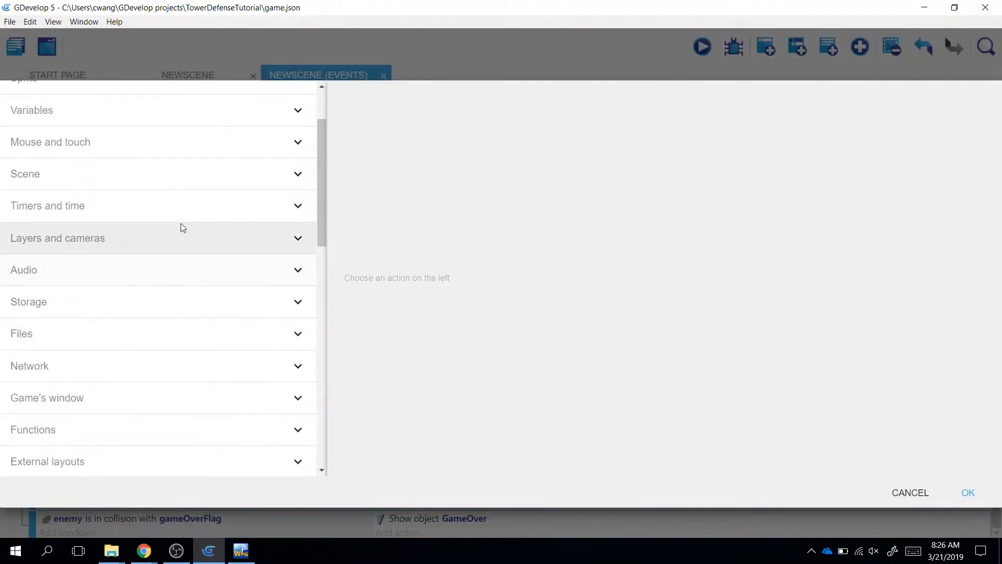
{"action": "left_click", "coordinate": [47, 205]}
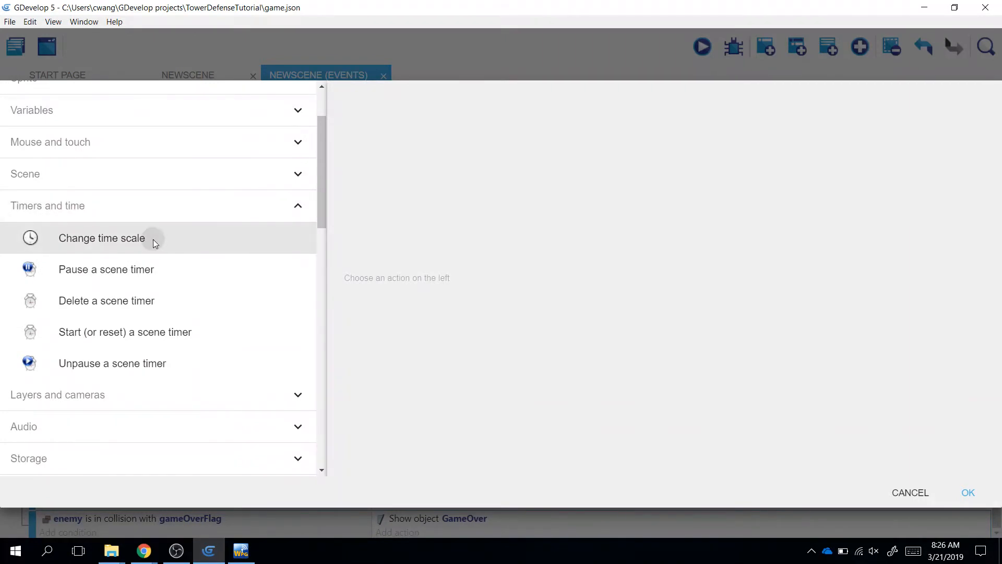
{"action": "left_click", "coordinate": [101, 238]}
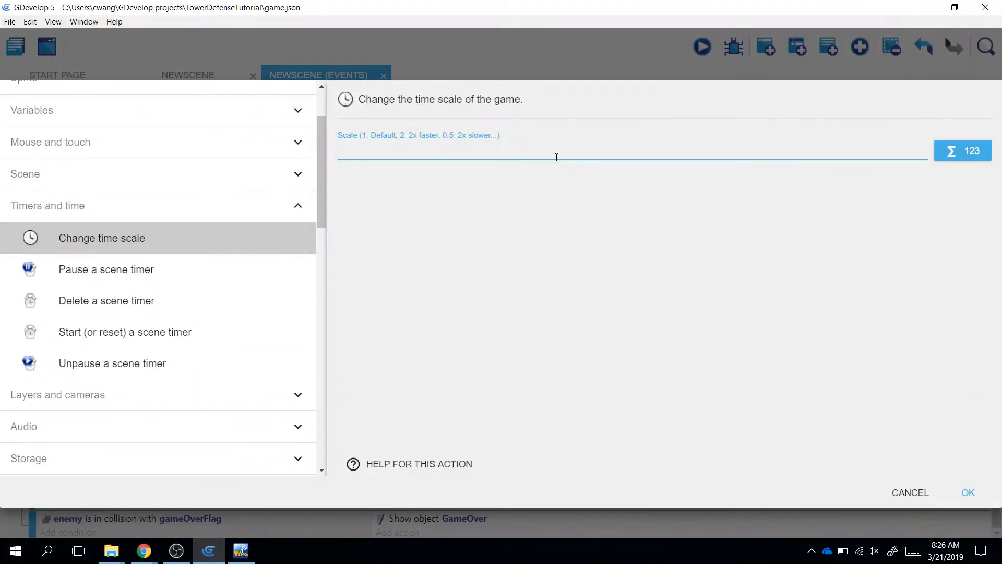
{"action": "type", "text": "0"}
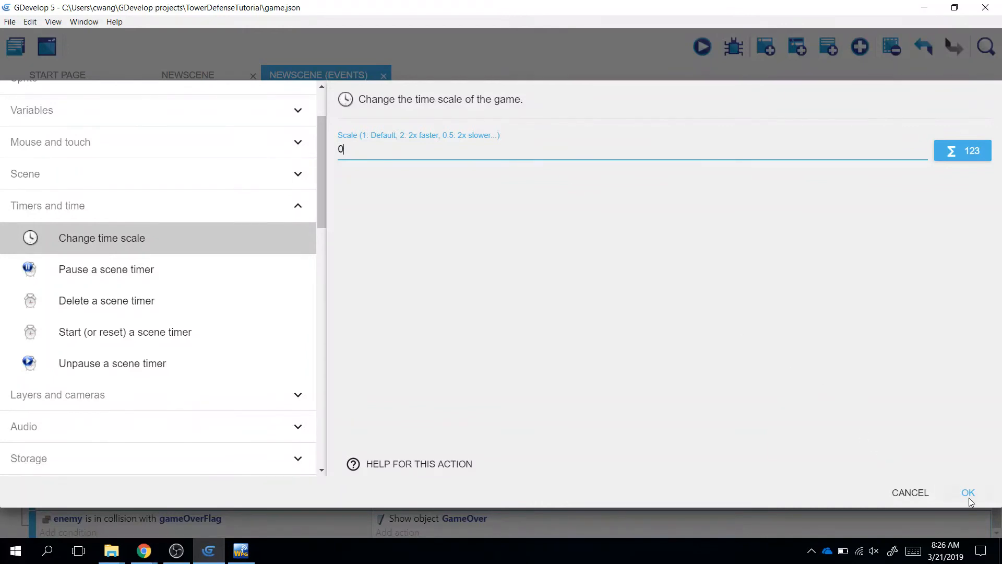
{"action": "left_click", "coordinate": [968, 492]}
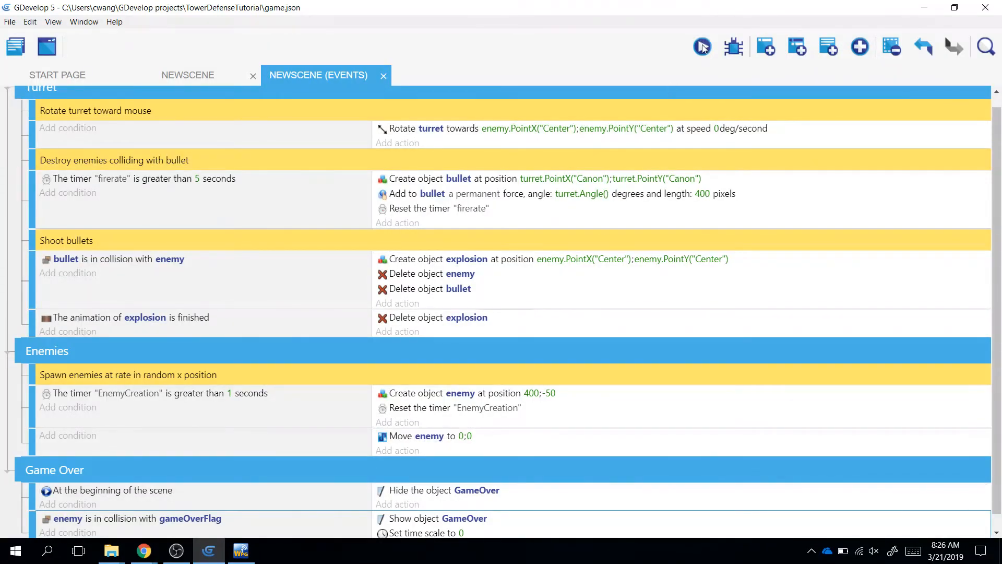
- Launch the game preview to confirm Game Over appears with enemy tanks frozen at the flag
{"action": "left_click", "coordinate": [701, 46]}
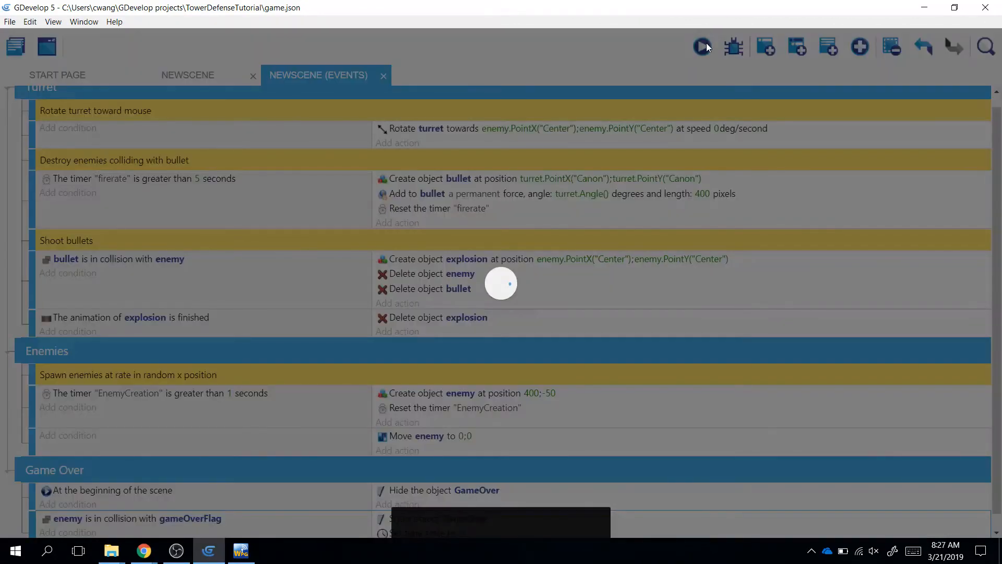
{"action": "left_click", "coordinate": [702, 46]}
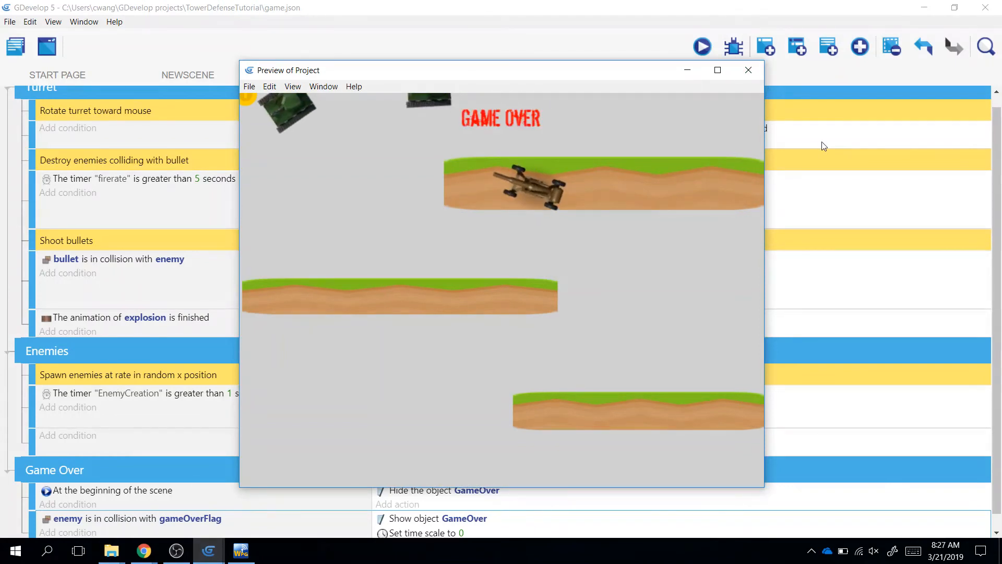
{"action": "mouse_move", "coordinate": [812, 128]}
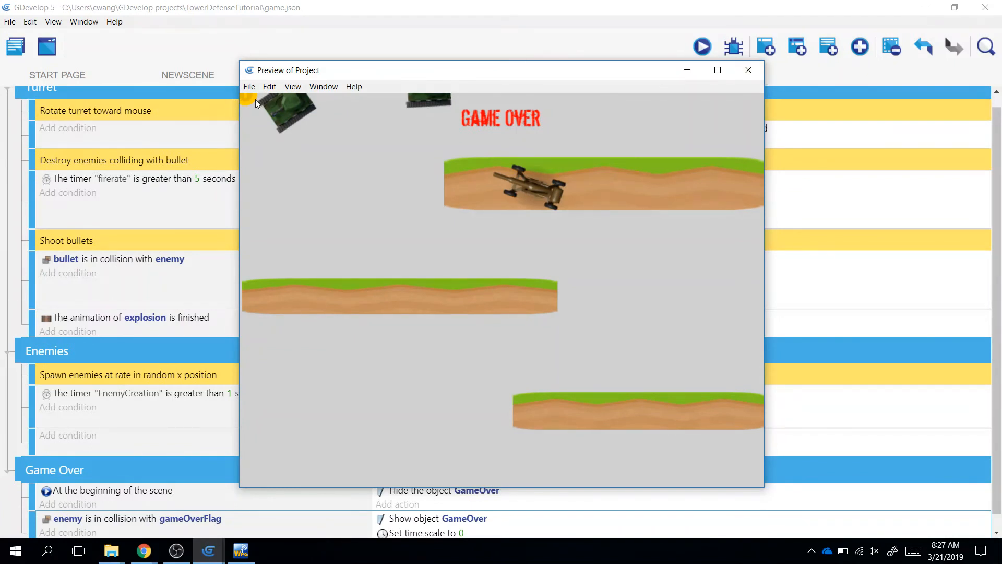
{"action": "mouse_move", "coordinate": [284, 101]}
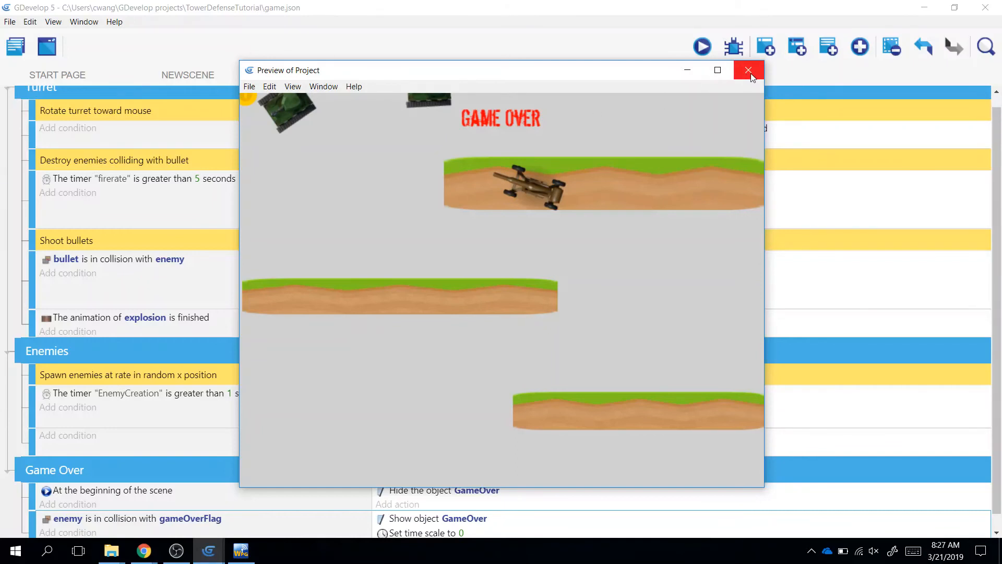
{"action": "mouse_move", "coordinate": [741, 80]}
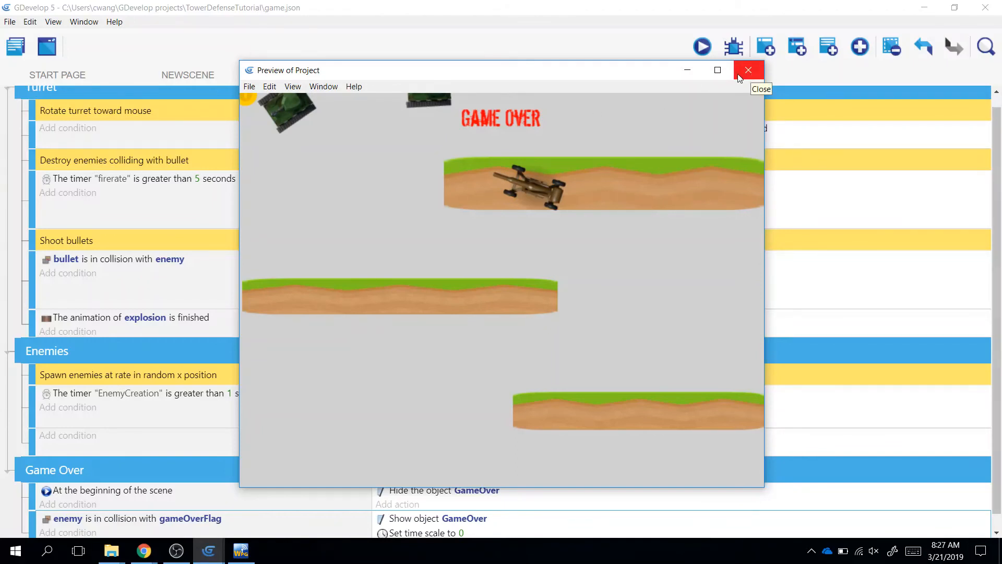
{"action": "mouse_move", "coordinate": [245, 107]}
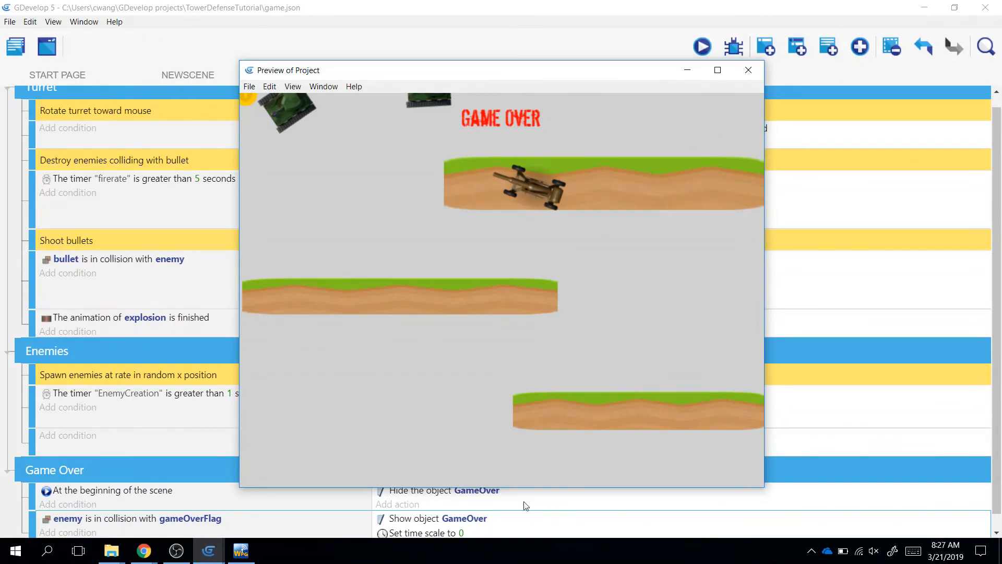
{"action": "mouse_move", "coordinate": [533, 418]}
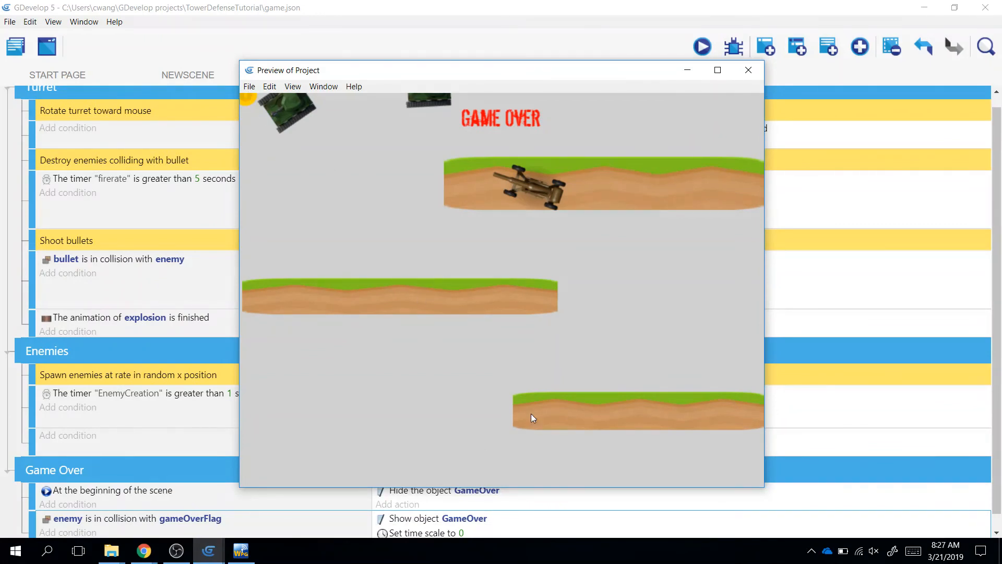